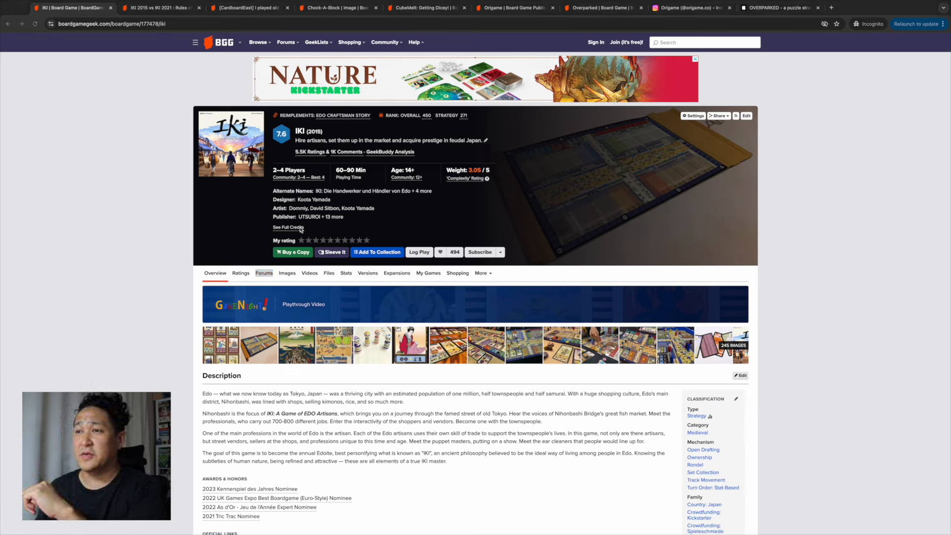
- Open IKI's box cover gallery and enlarge the 2021 front cover, then close it
click(231, 143)
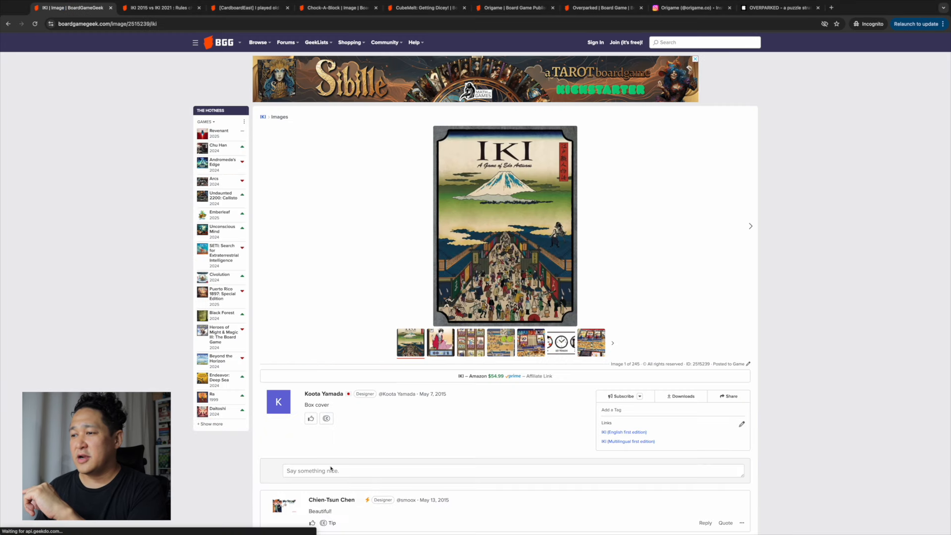
click(311, 419)
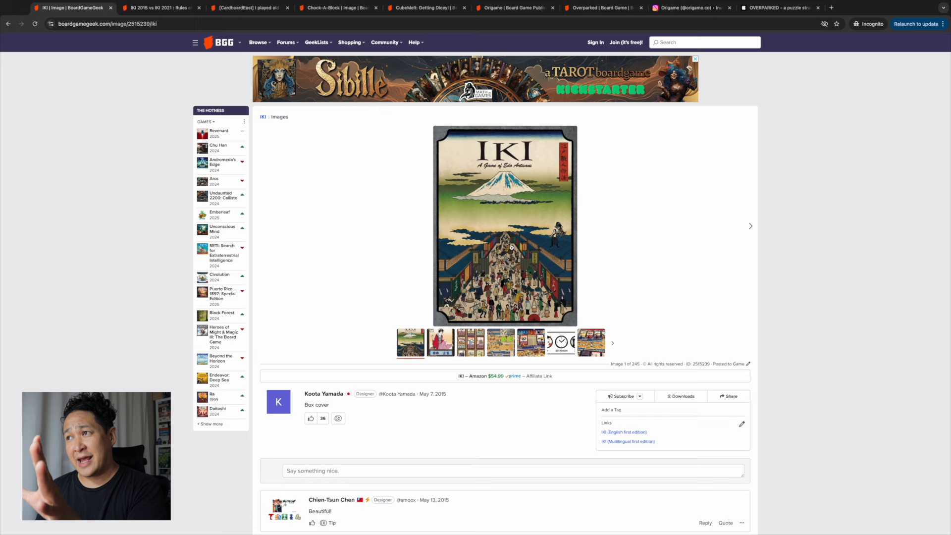
mouse_move(504, 214)
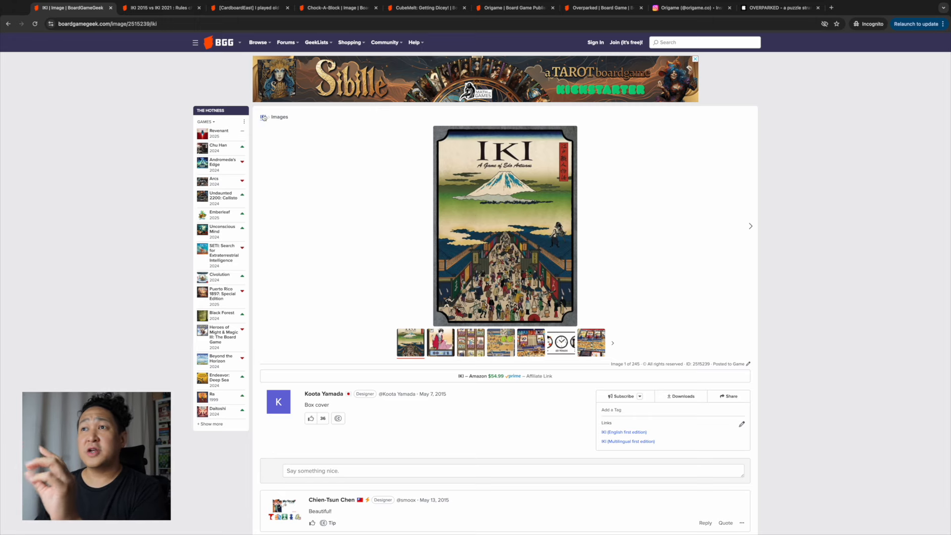
click(751, 226)
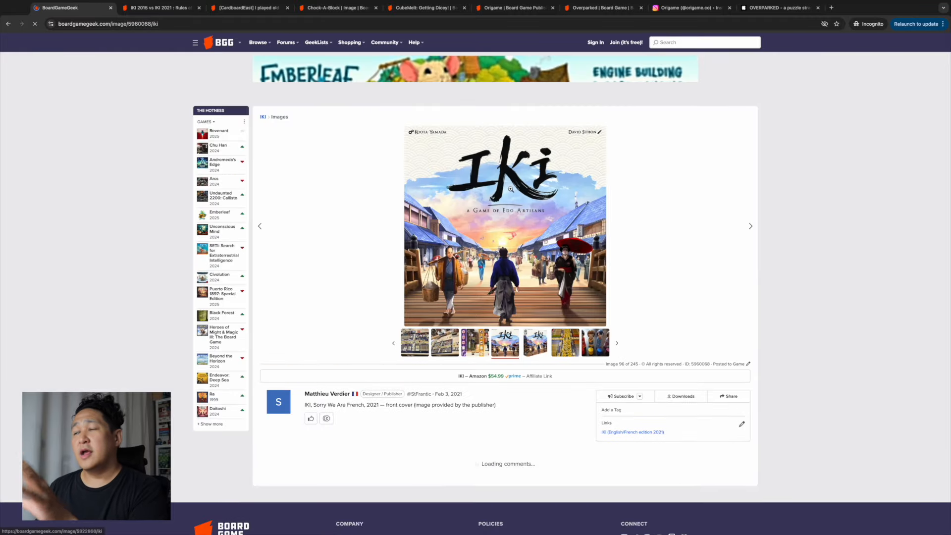
click(504, 227)
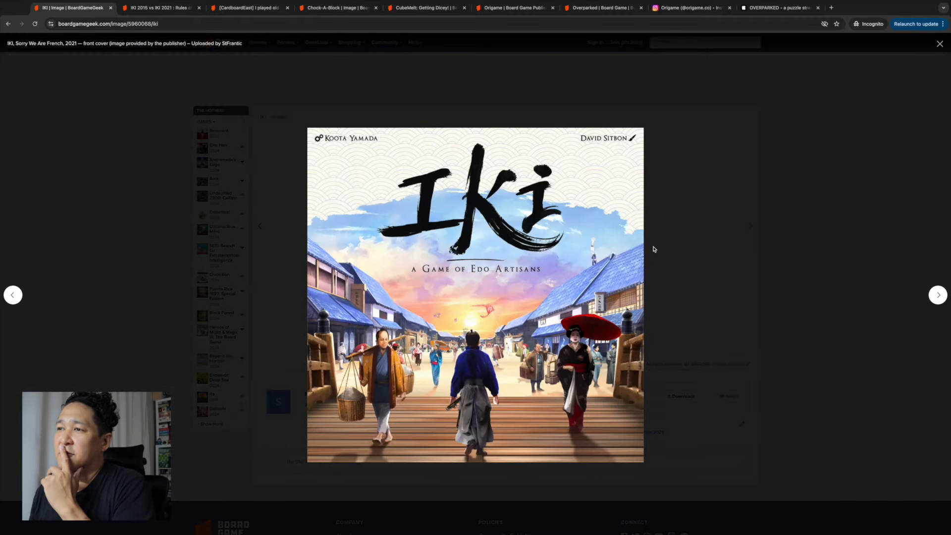
click(940, 44)
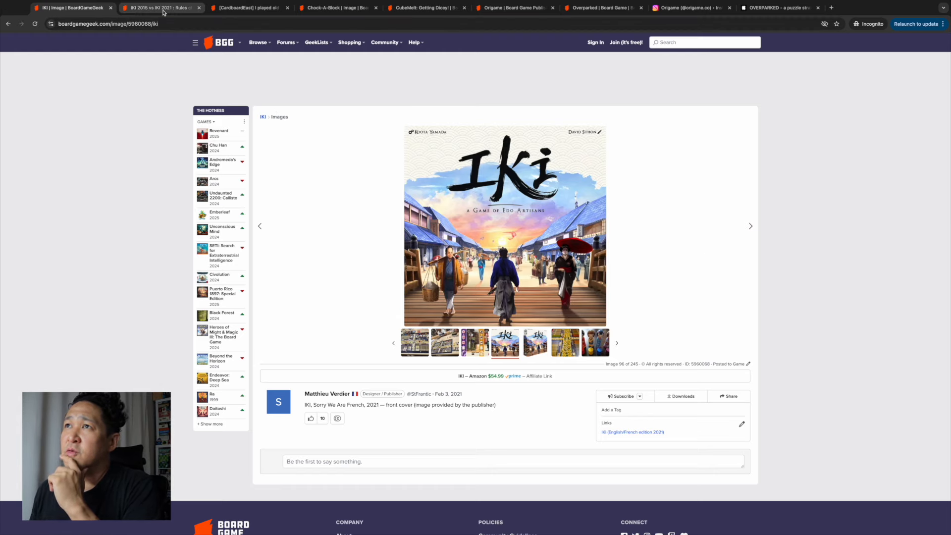
- Read through the 'IKI 2015 vs IKI 2021' rules-changes thread
click(160, 8)
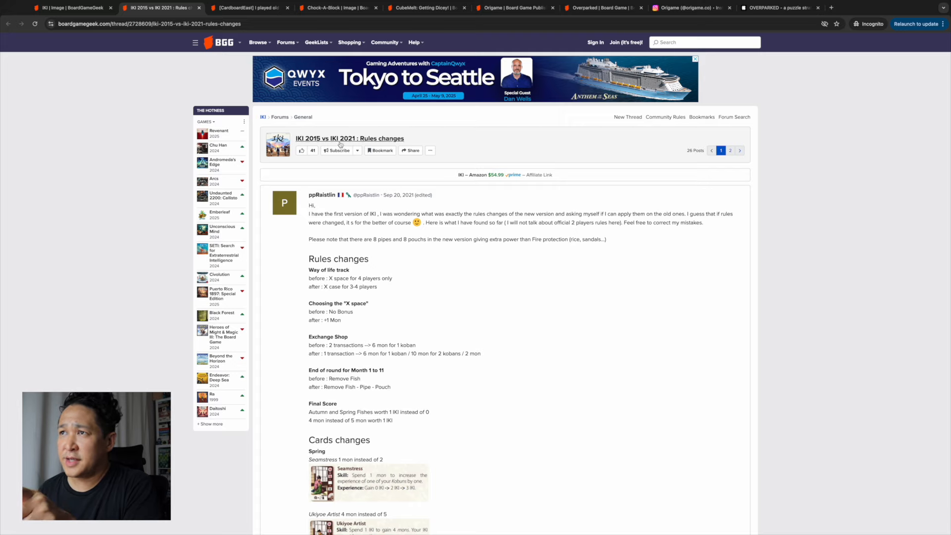
scroll(down, 3)
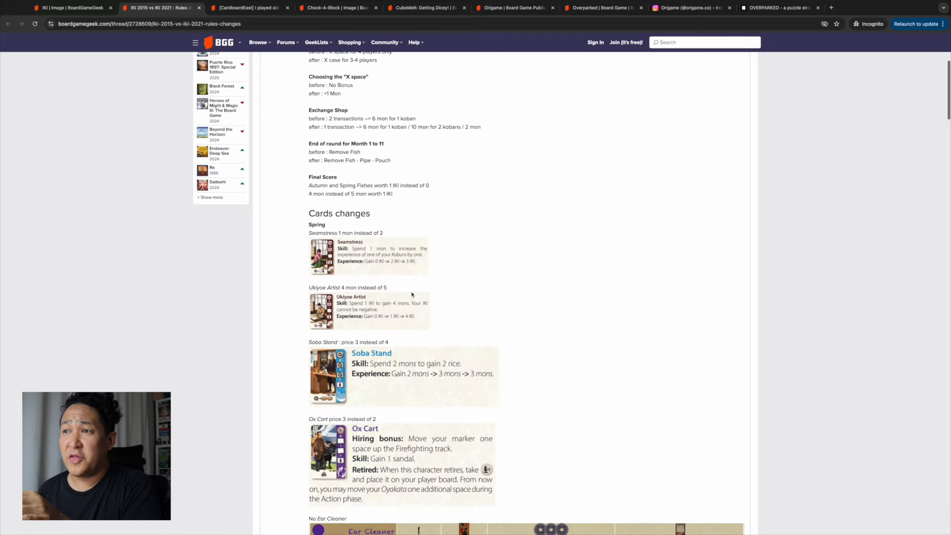
scroll(down, 3)
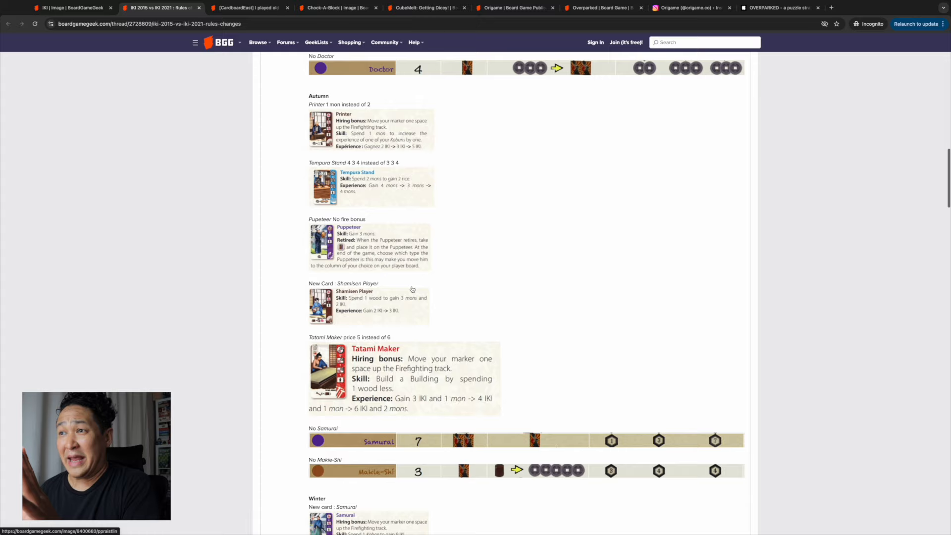
scroll(down, 3)
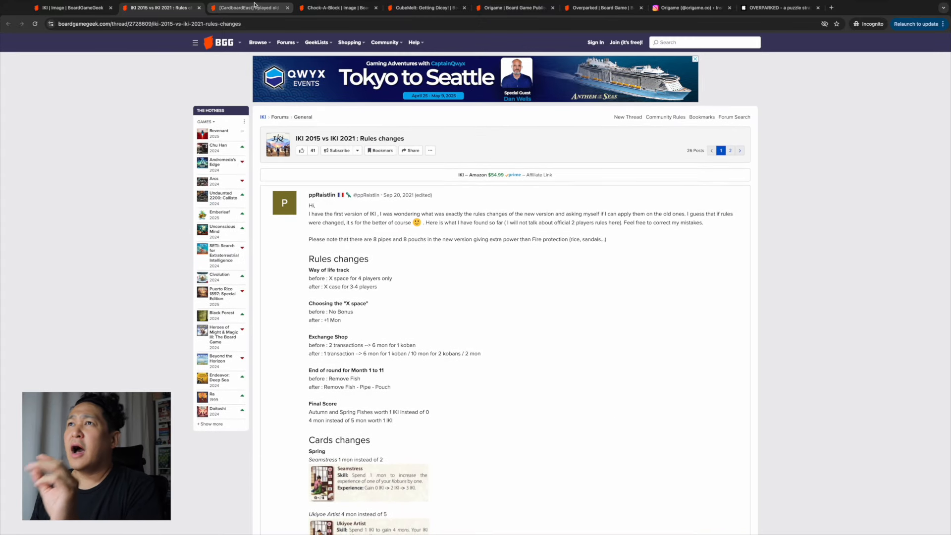
- Read the CardboardEast thread comparing old and new IKI played back to back
click(248, 8)
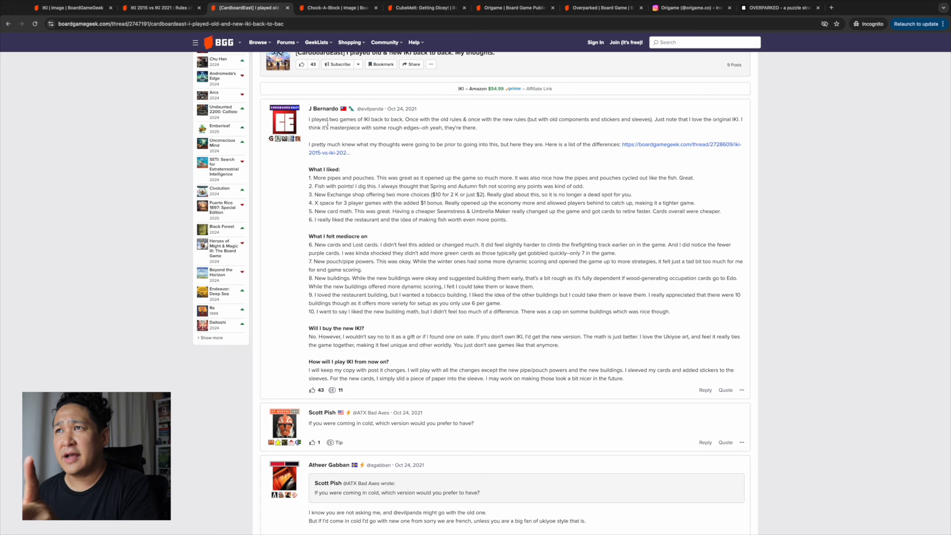
scroll(up, 3)
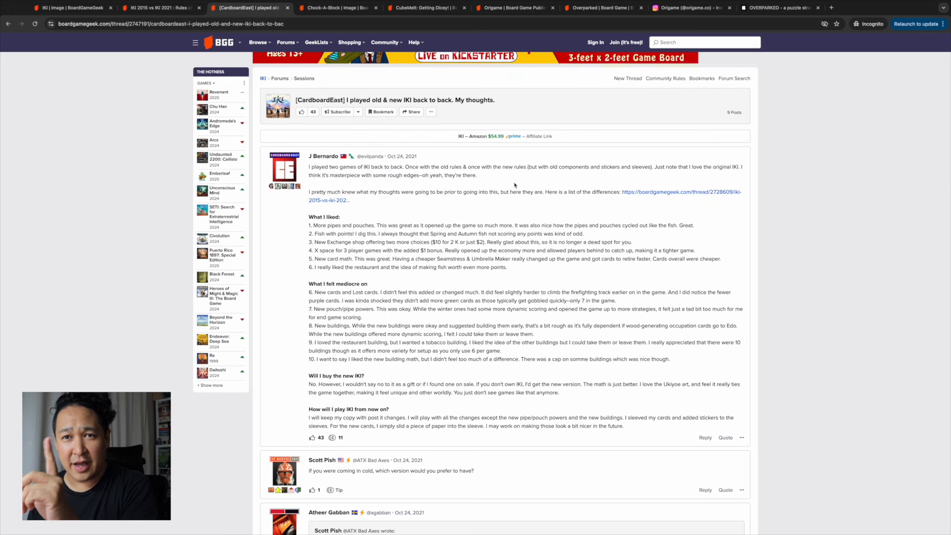
scroll(down, 3)
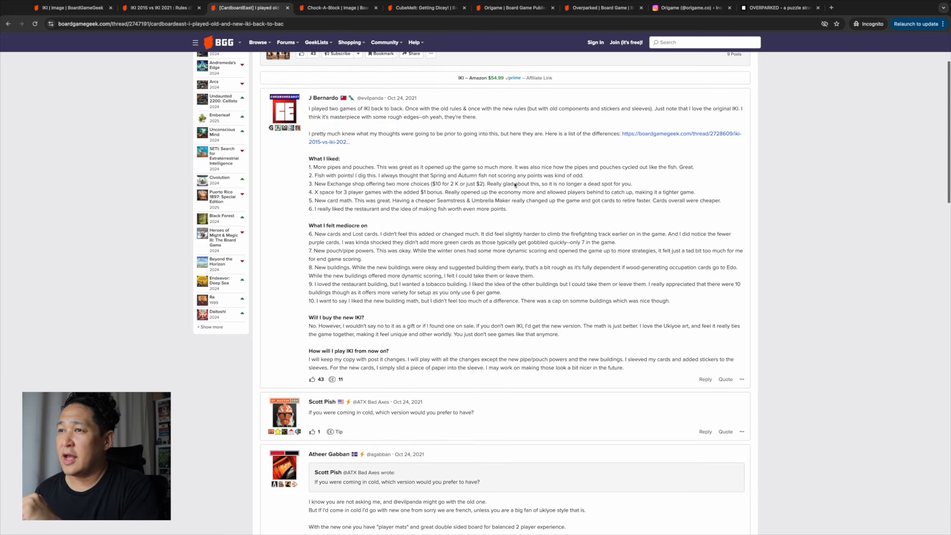
scroll(up, 3)
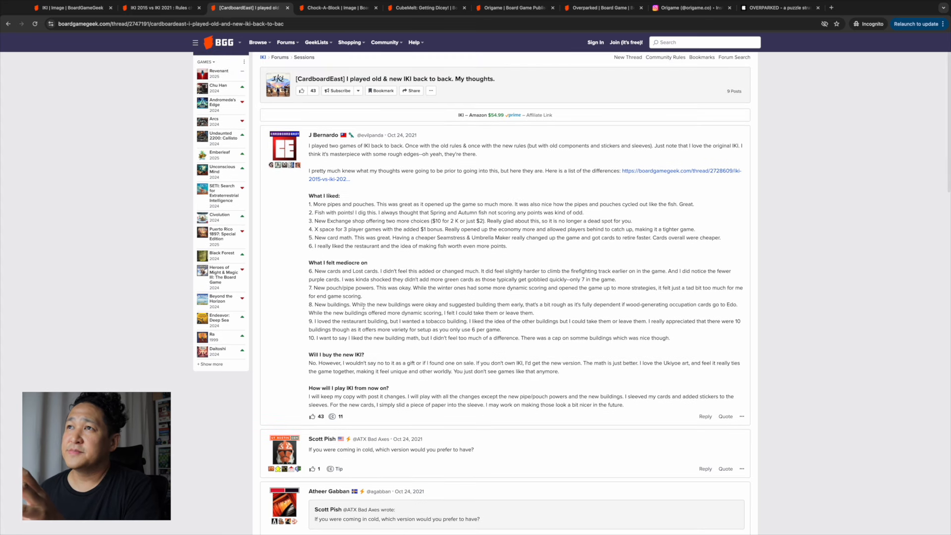
click(33, 24)
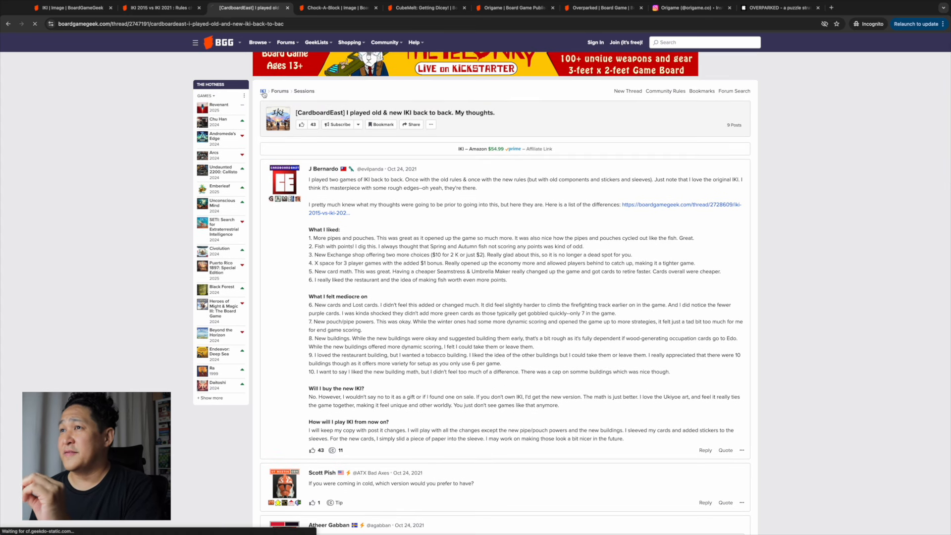
- Reopen the IKI game page and view a mid-game board photo
click(263, 91)
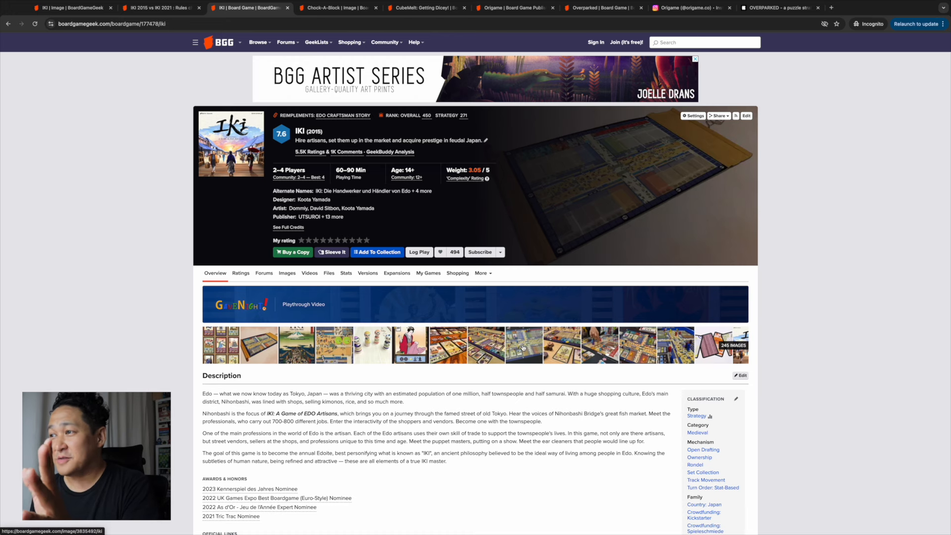
click(522, 345)
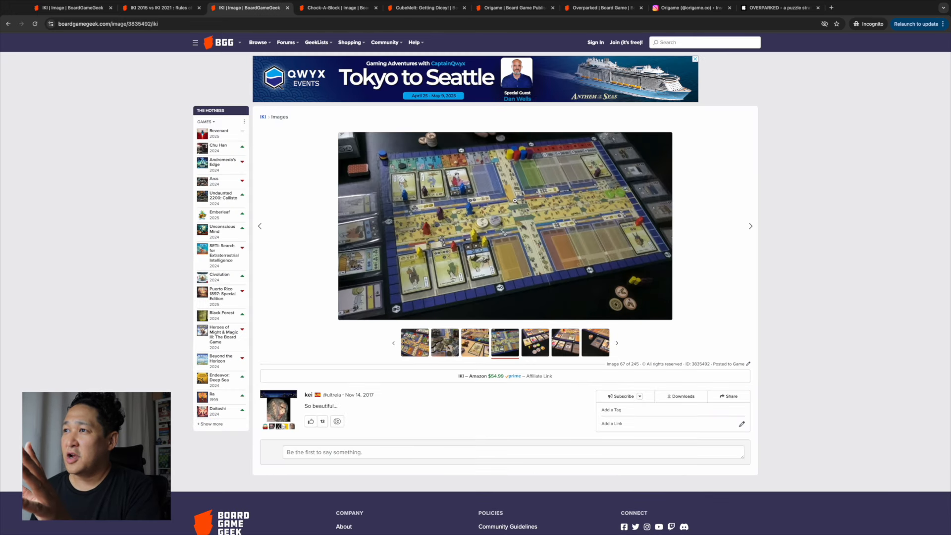
mouse_move(485, 251)
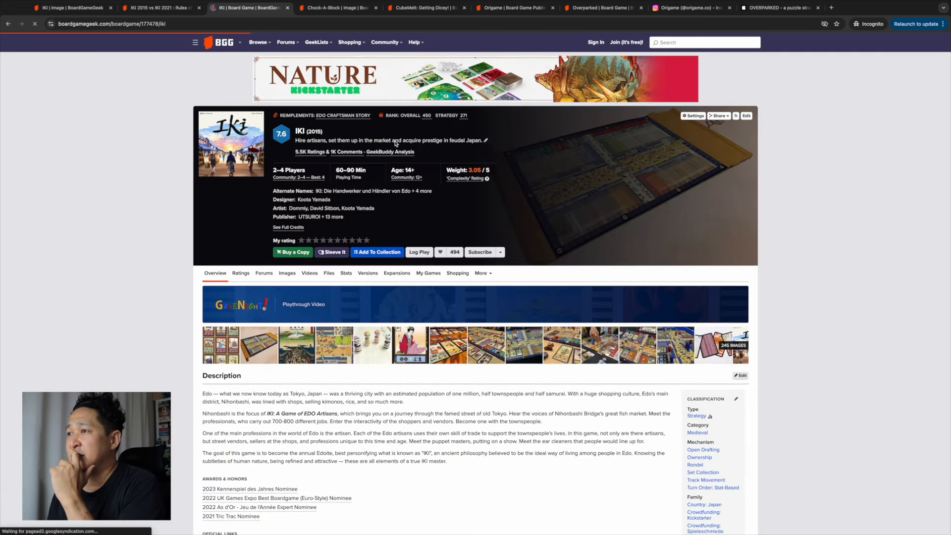
- From IKI's expansions list, view an IKI: Akebono picture and go to its page
click(397, 273)
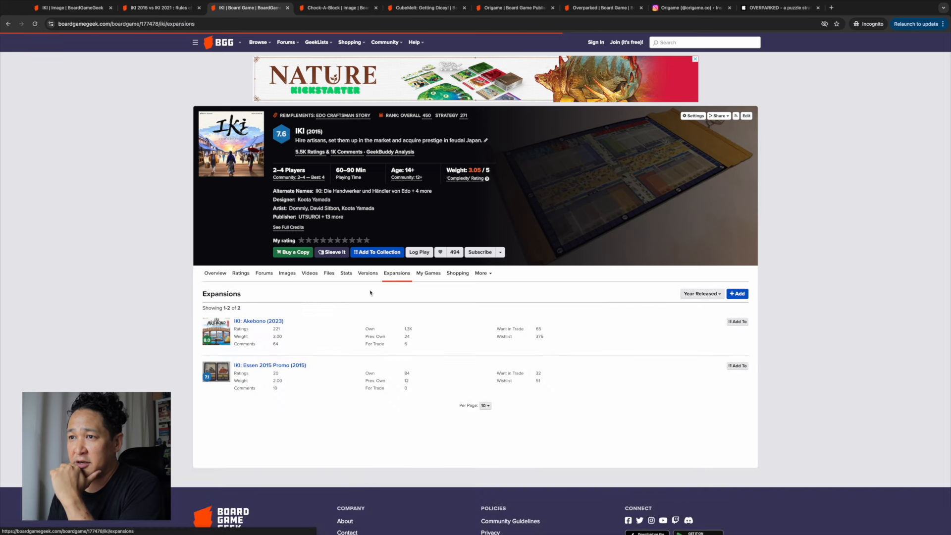
click(258, 321)
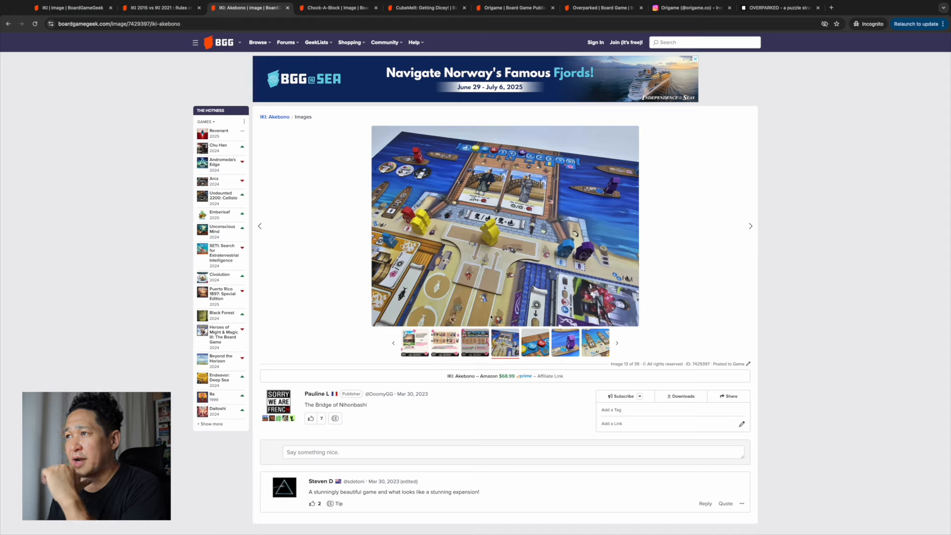
mouse_move(562, 189)
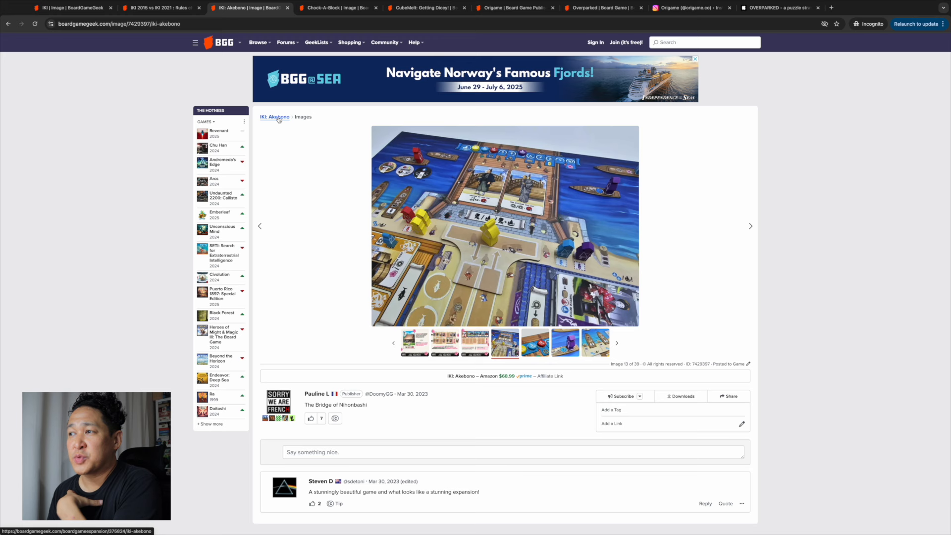
click(275, 117)
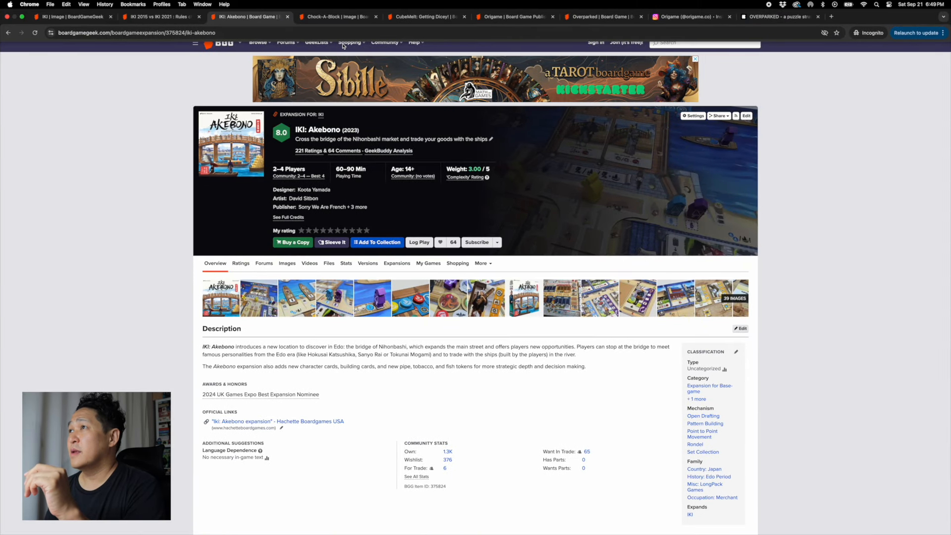
mouse_move(689, 16)
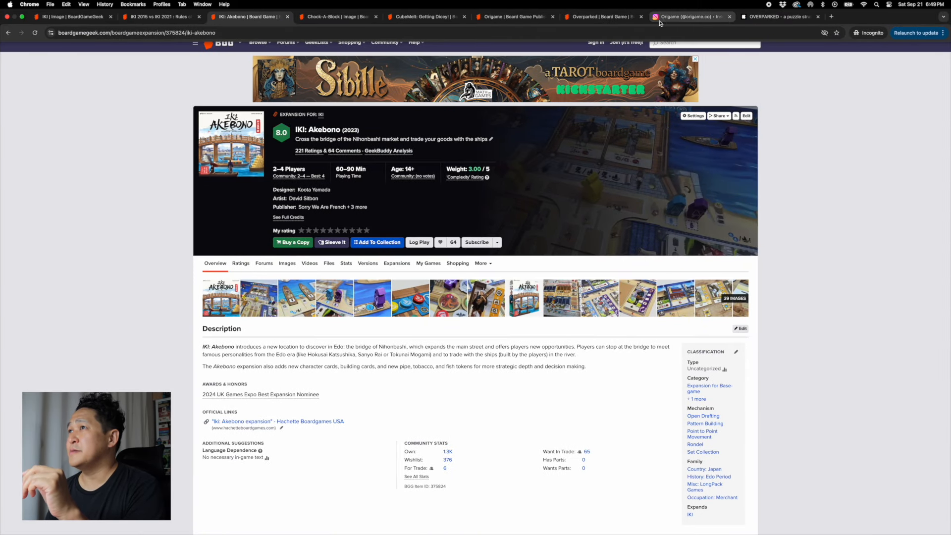
- Scroll Origame's publisher page past its interview video and ABGF 2023 trailer
click(515, 11)
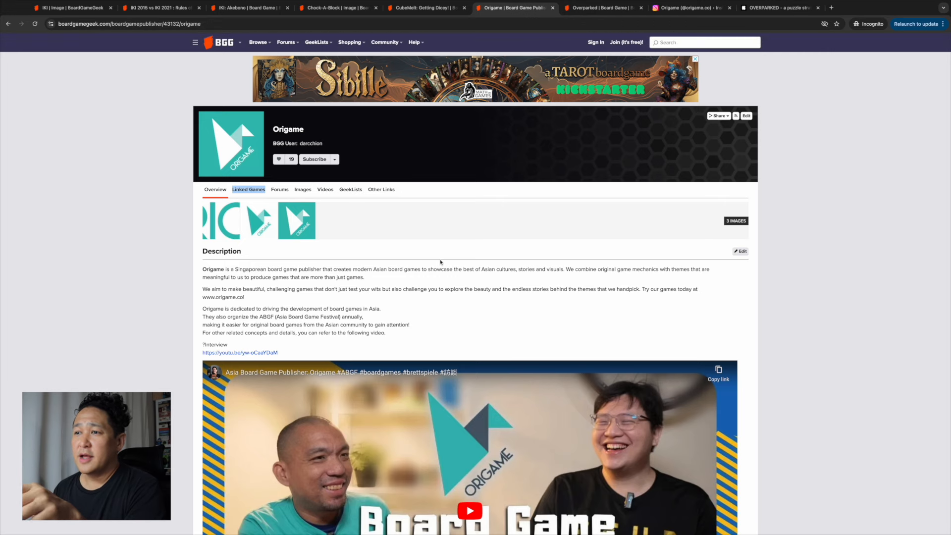
scroll(down, 3)
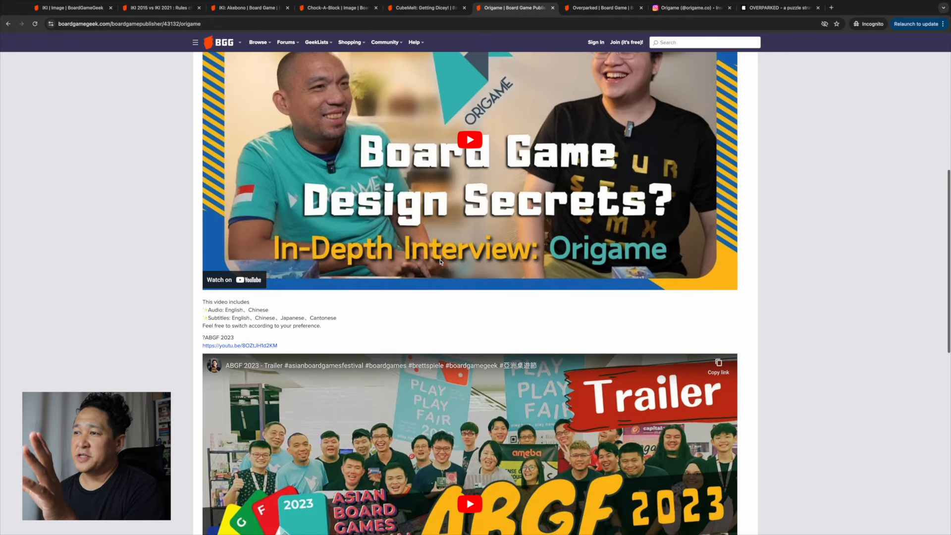
scroll(down, 3)
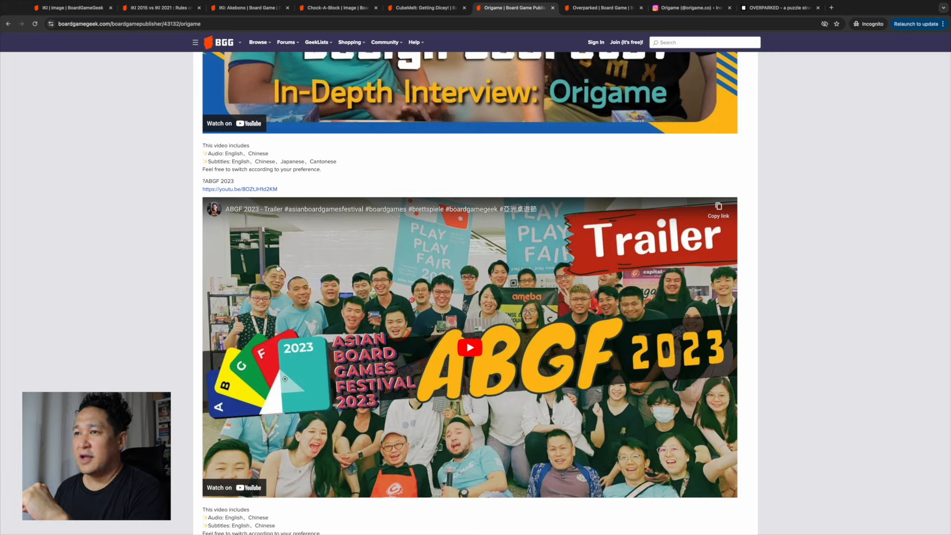
mouse_move(604, 462)
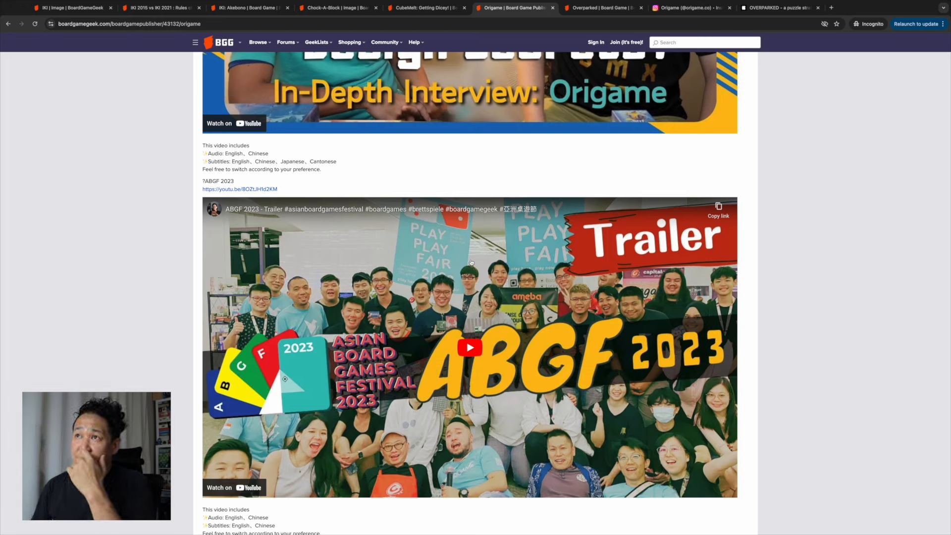
- View the Chock-A-Block box cover and promo pic 2, then return to the game page
click(338, 8)
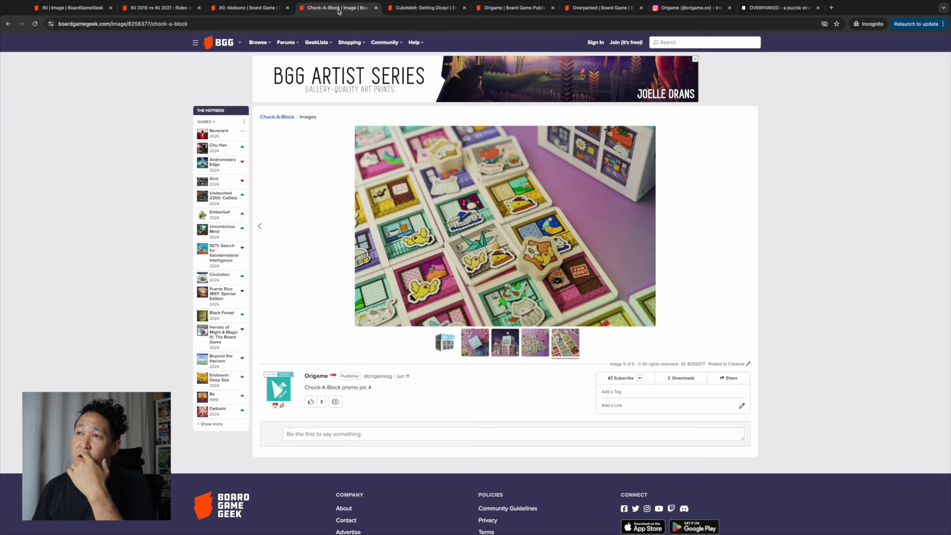
click(278, 117)
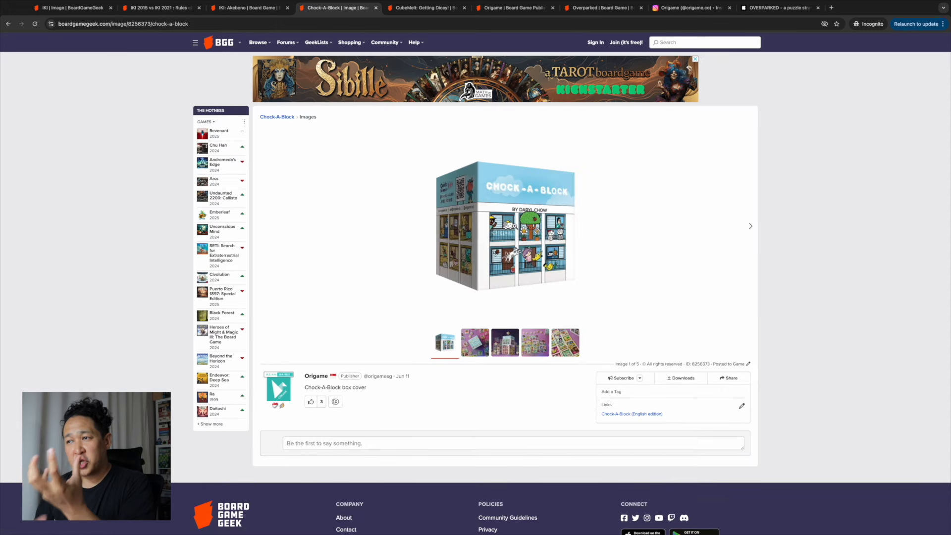
mouse_move(417, 366)
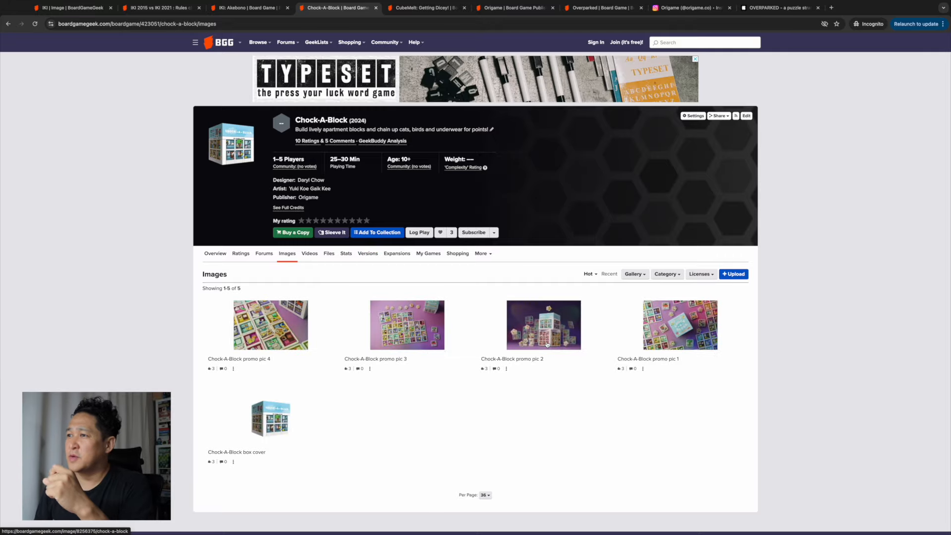
click(543, 325)
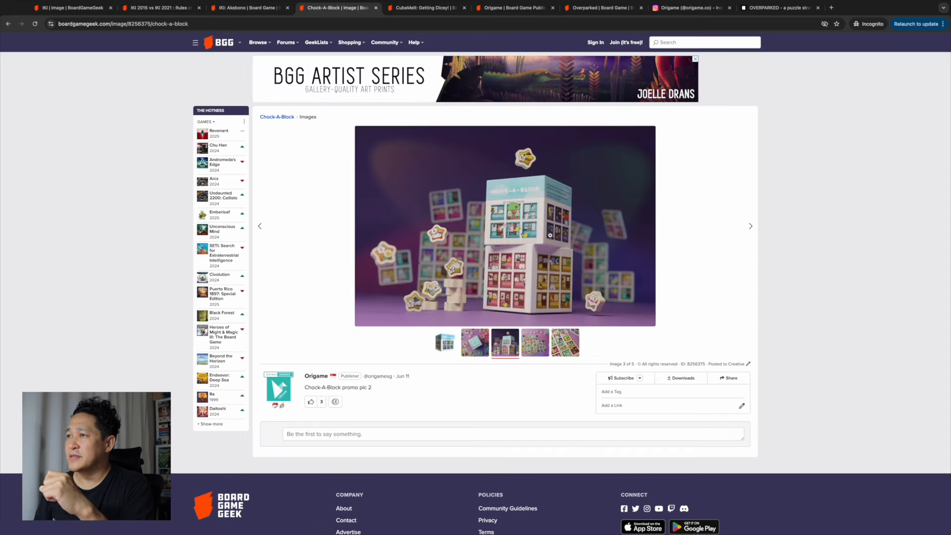
mouse_move(545, 221)
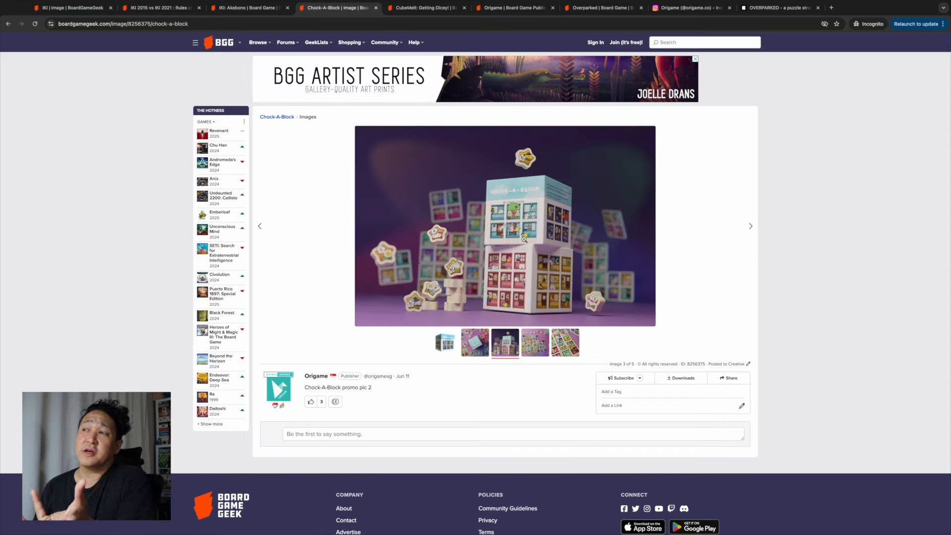
mouse_move(471, 286)
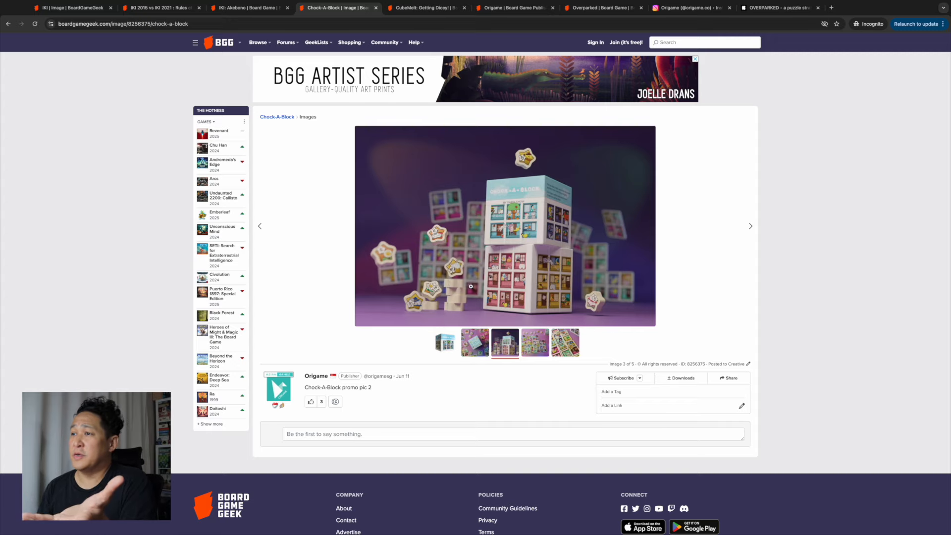
mouse_move(279, 113)
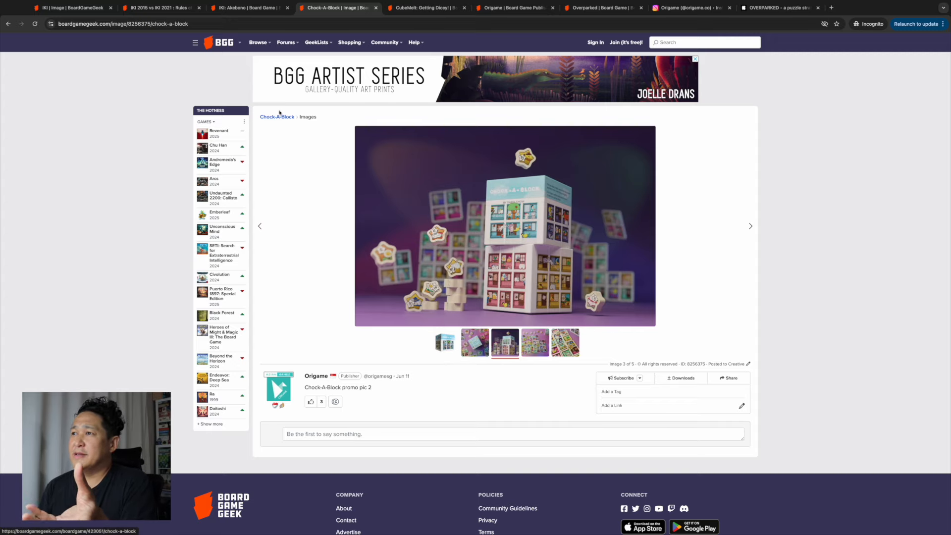
click(277, 117)
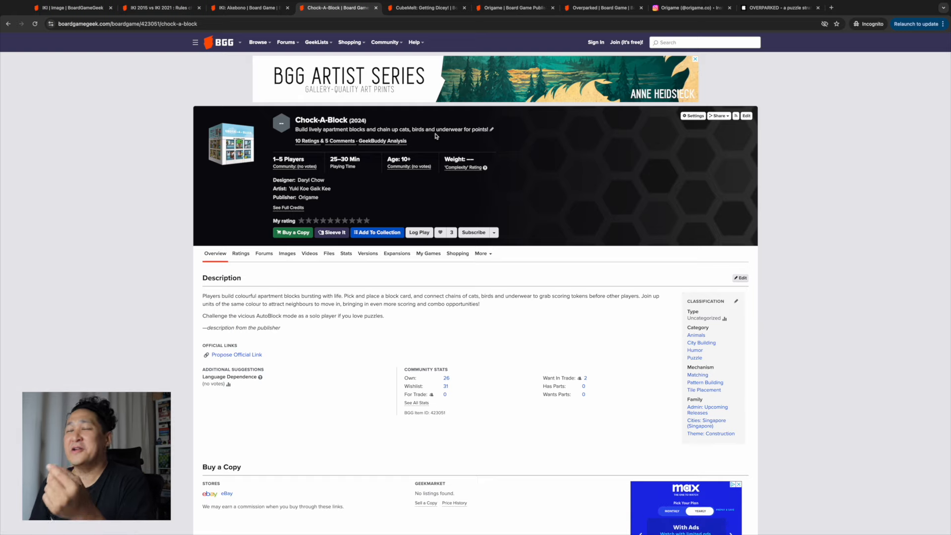
- Open Chock-A-Block promo pic 3 full-screen and zoom into the apartment tiles
click(287, 253)
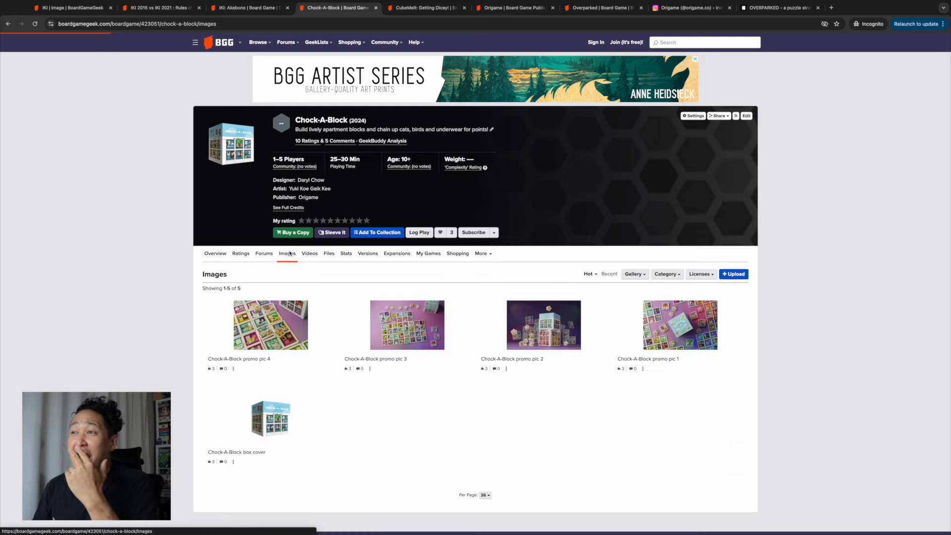
click(407, 325)
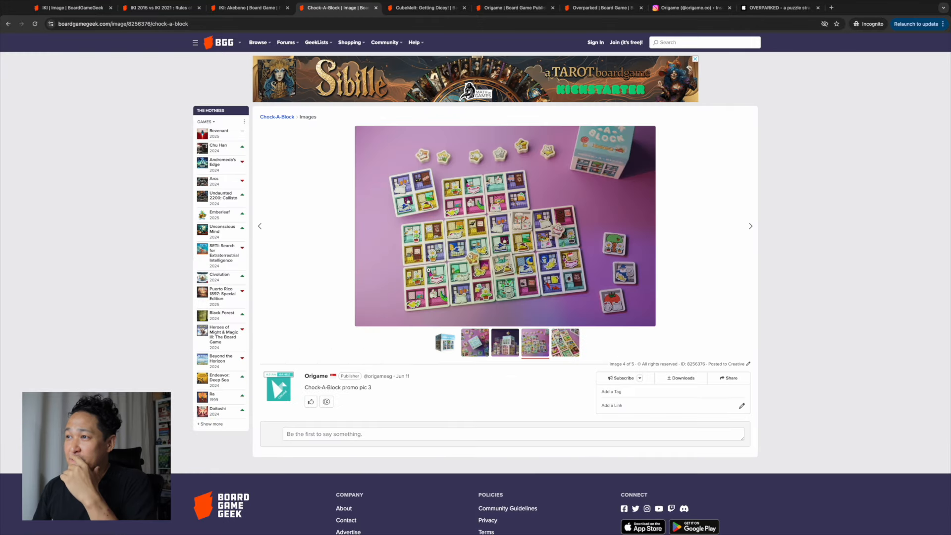
click(505, 225)
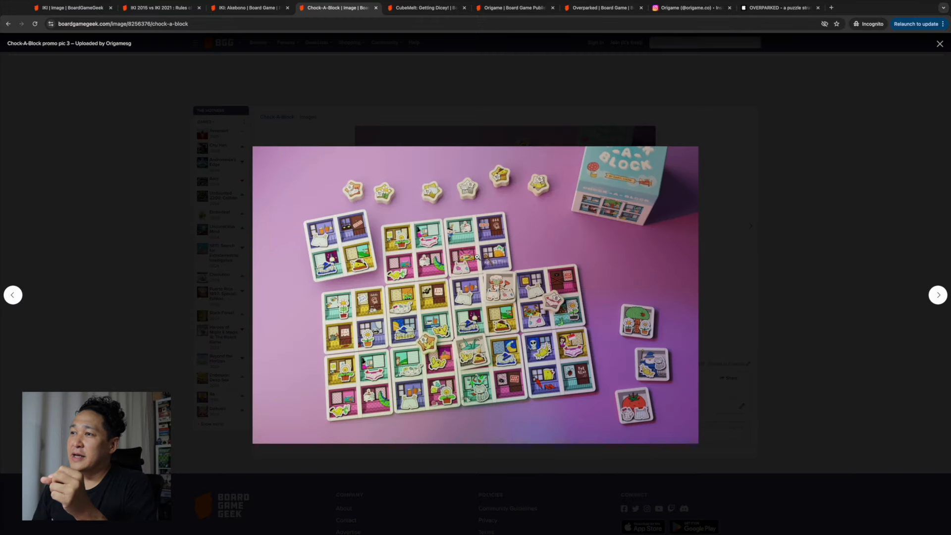
mouse_move(449, 256)
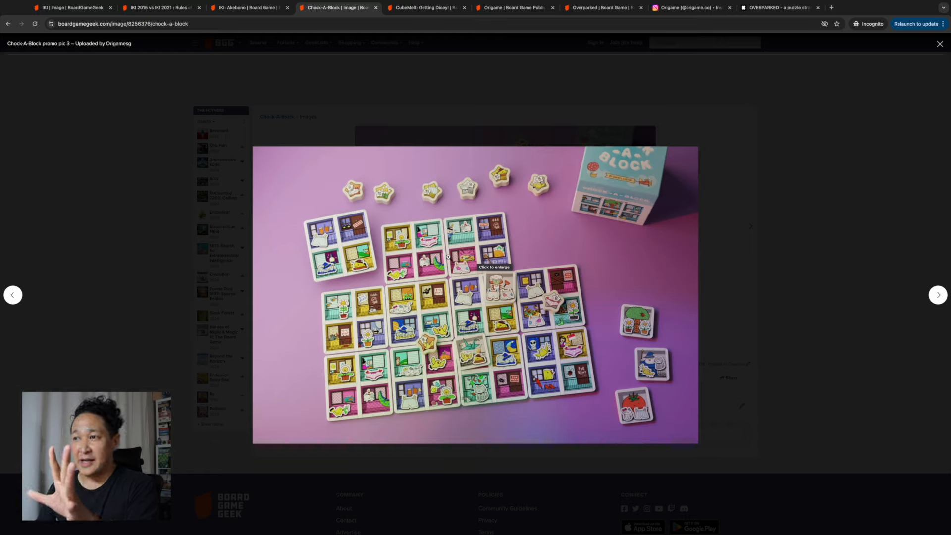
mouse_move(497, 393)
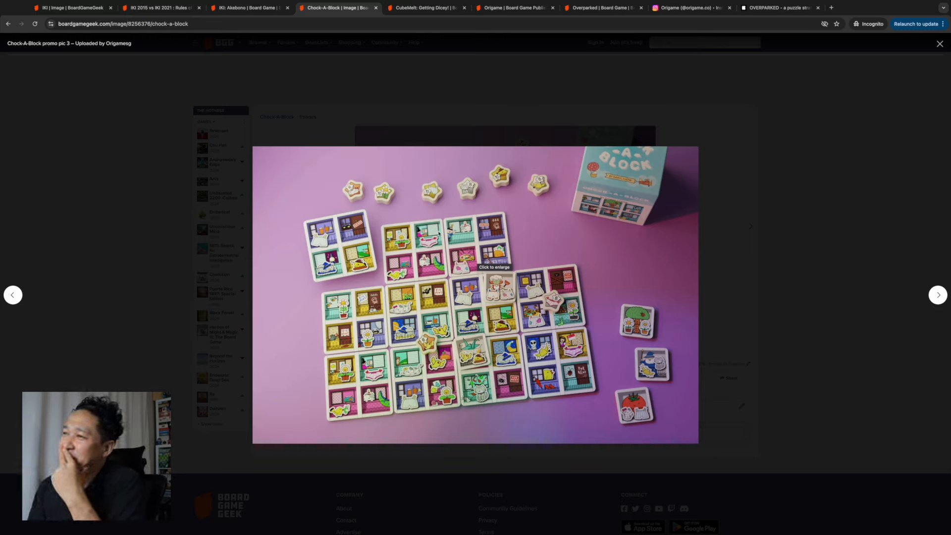
mouse_move(506, 374)
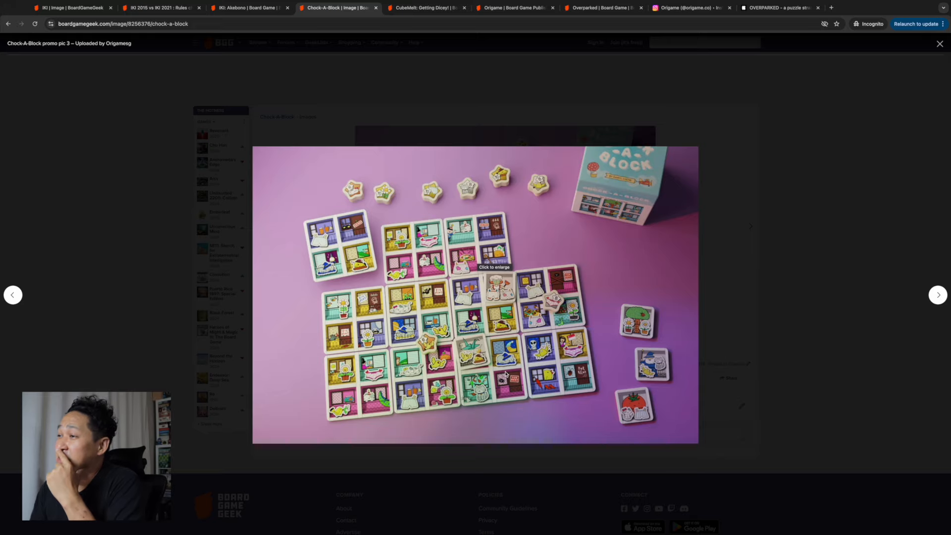
mouse_move(618, 381)
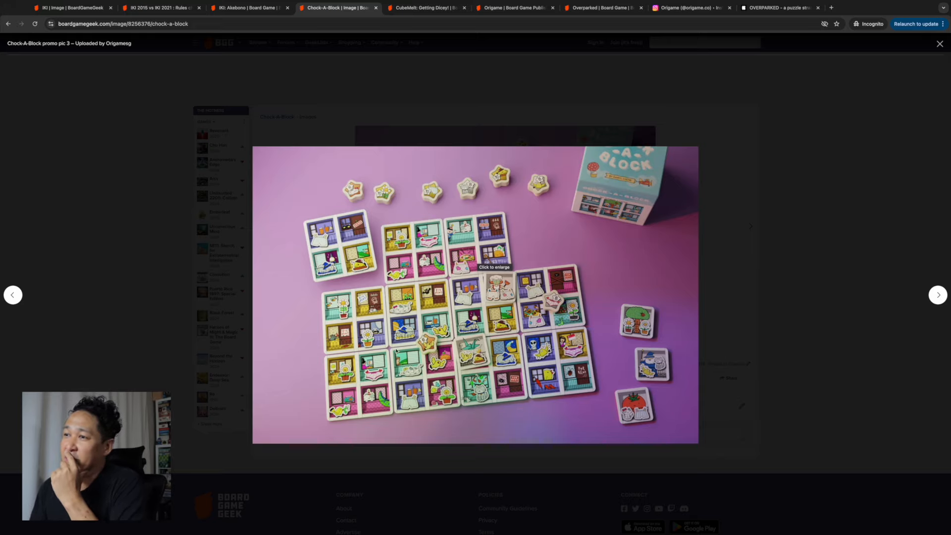
click(495, 267)
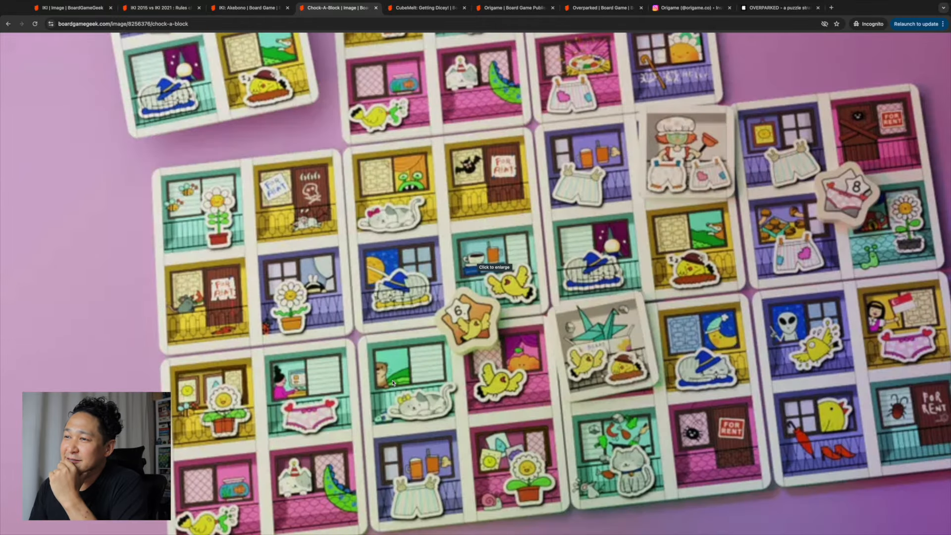
mouse_move(463, 276)
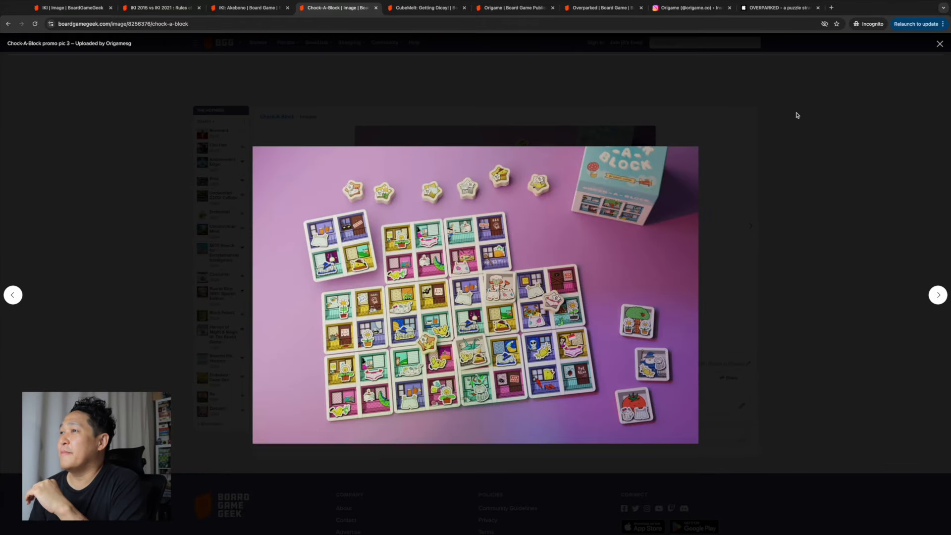
- Close the enlarged promo pic and return to the Chock-A-Block page
click(939, 43)
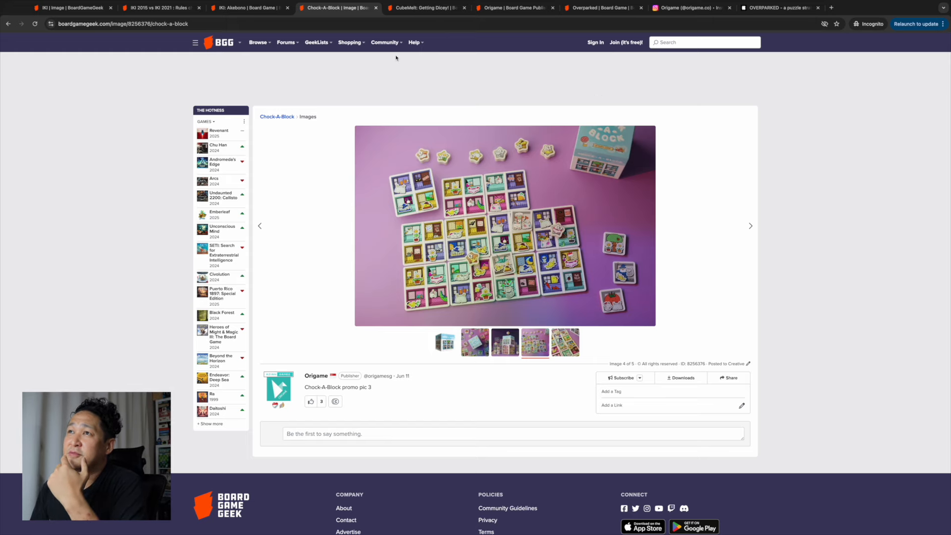
click(277, 116)
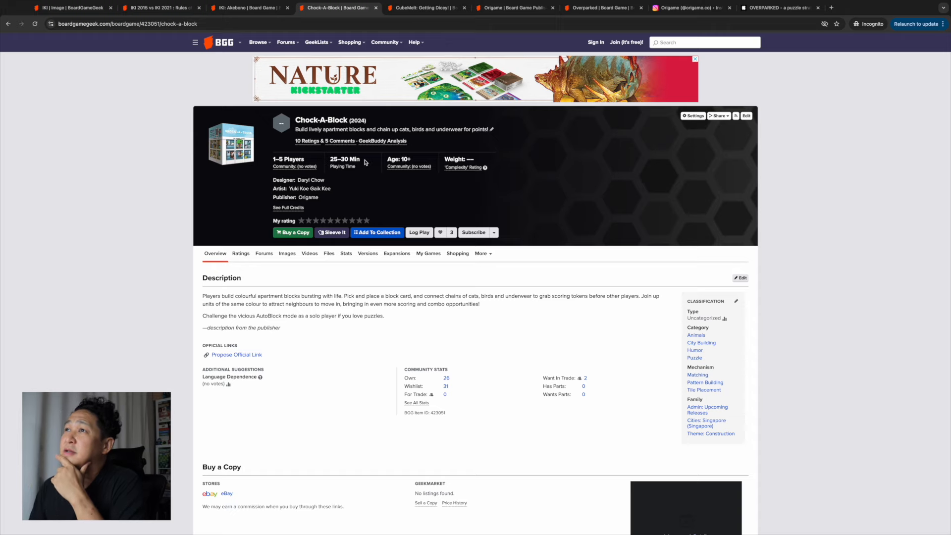
- Open CubeMelt: Getting Dicey! promo pic 2 and return to the game page
click(424, 8)
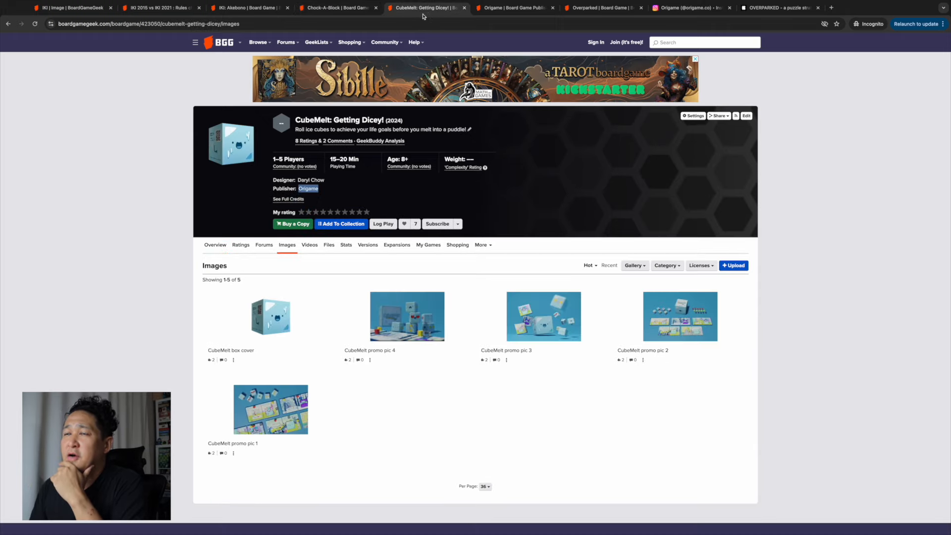
mouse_move(460, 324)
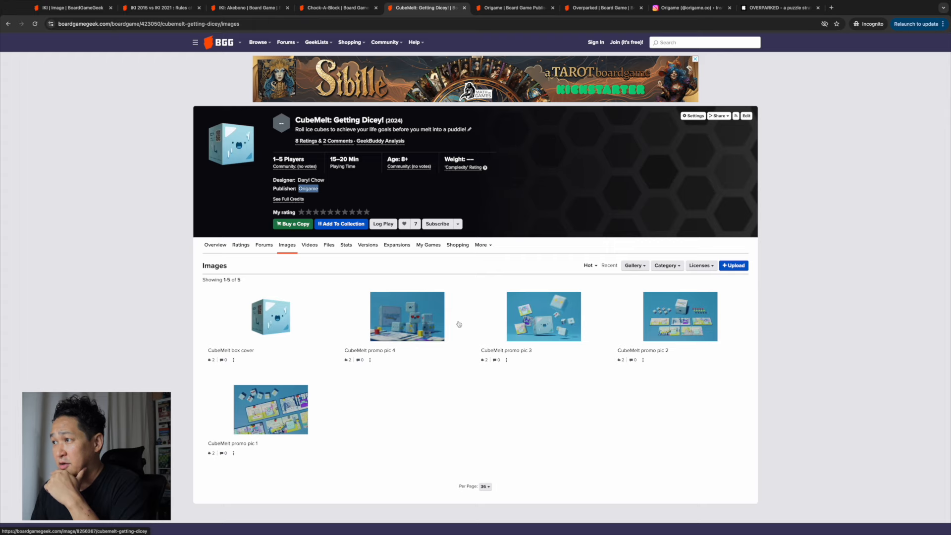
click(681, 316)
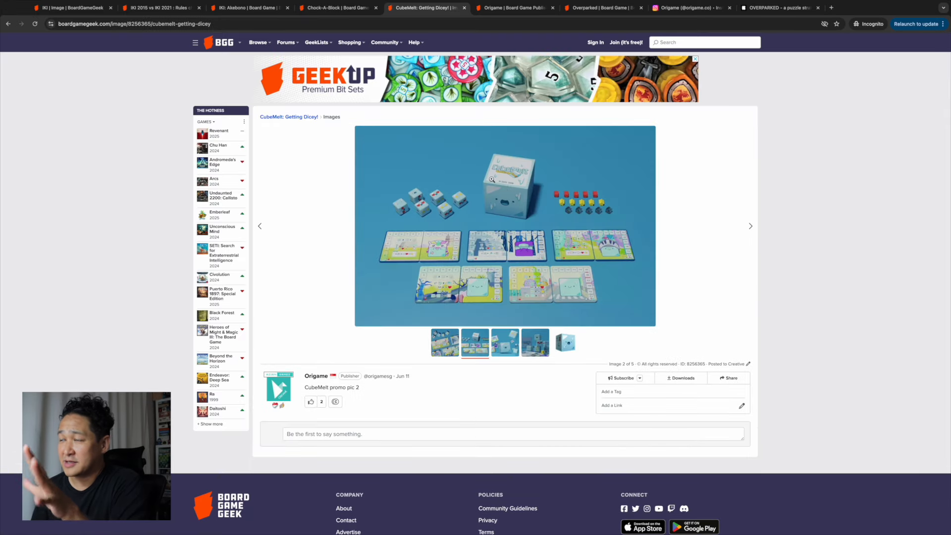
mouse_move(449, 211)
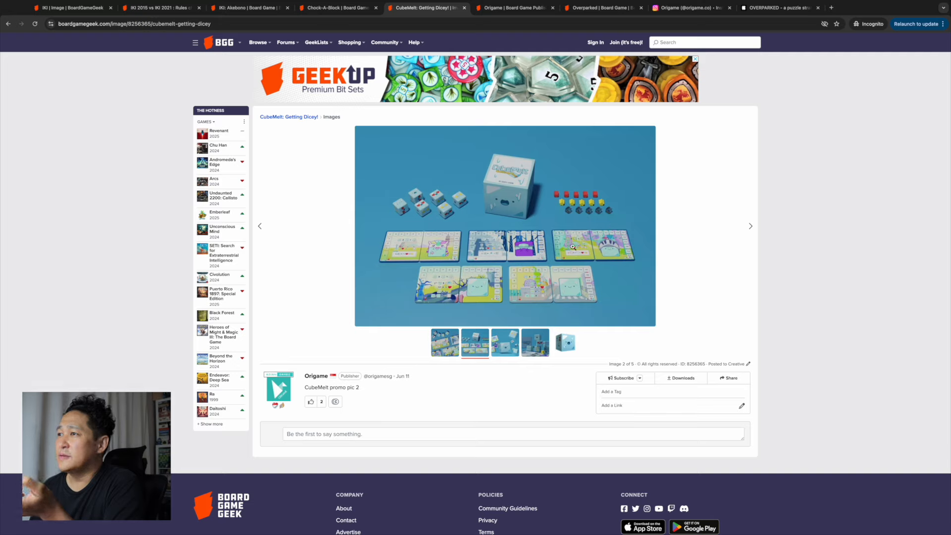
mouse_move(290, 128)
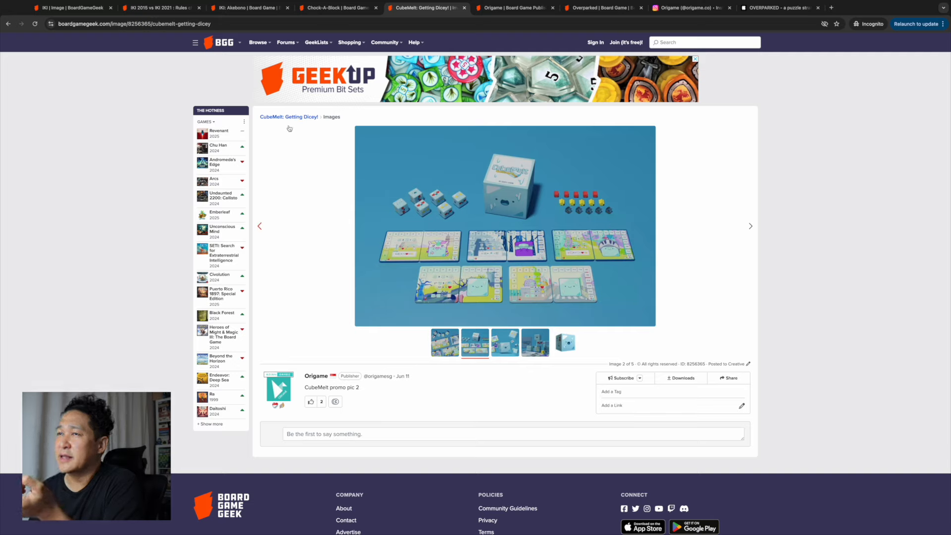
mouse_move(277, 124)
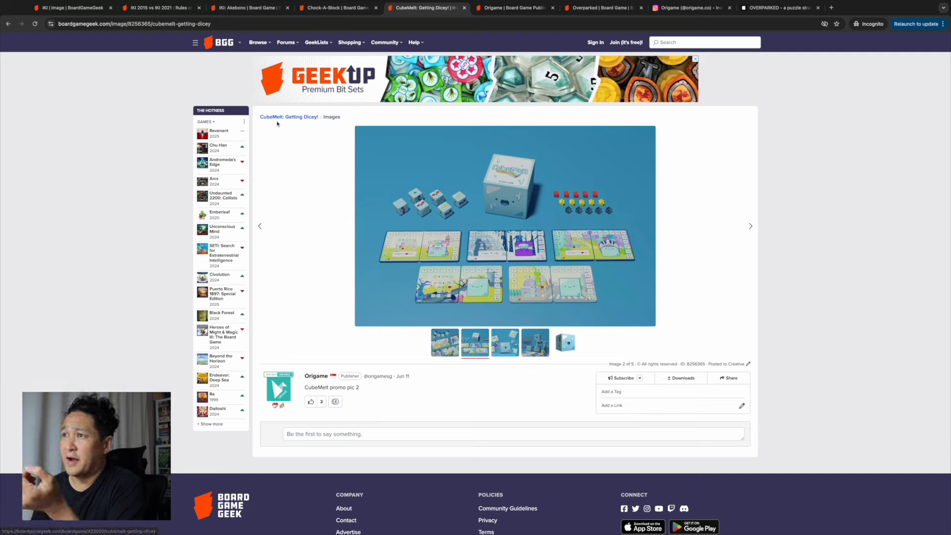
click(288, 117)
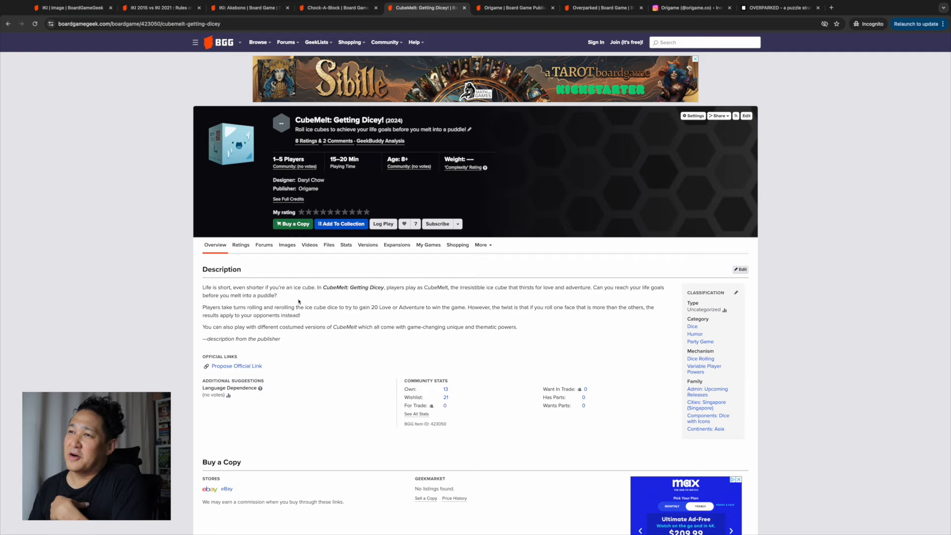
- View CubeMelt promo pics 3 and 1 from the image gallery
click(287, 245)
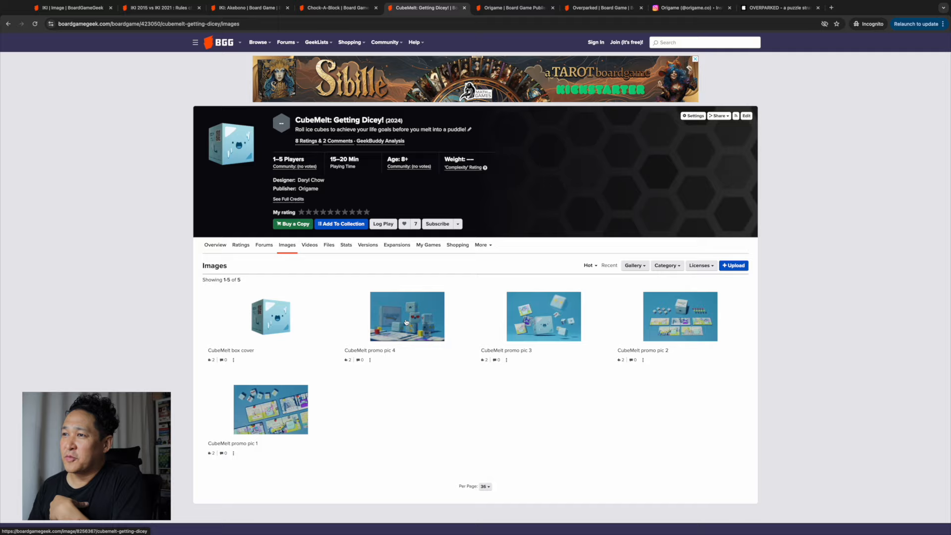
click(408, 316)
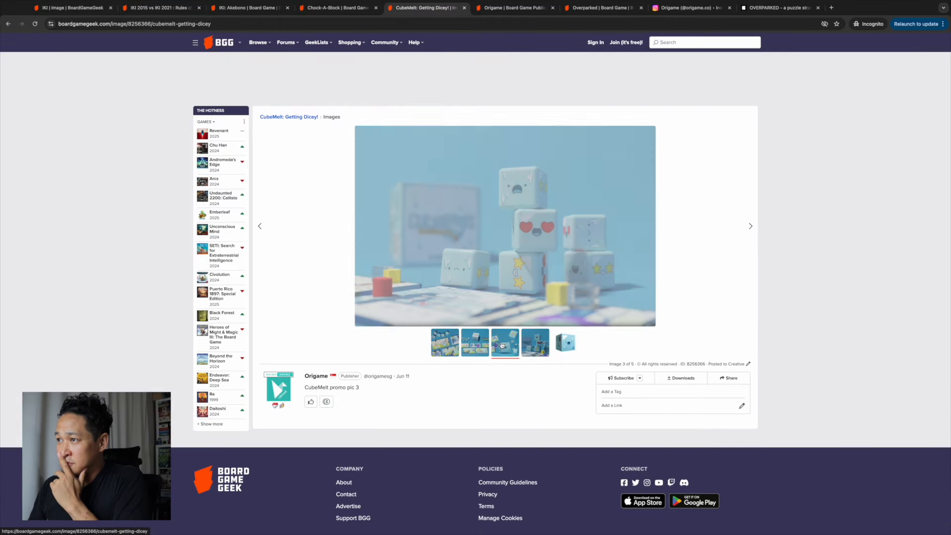
click(444, 343)
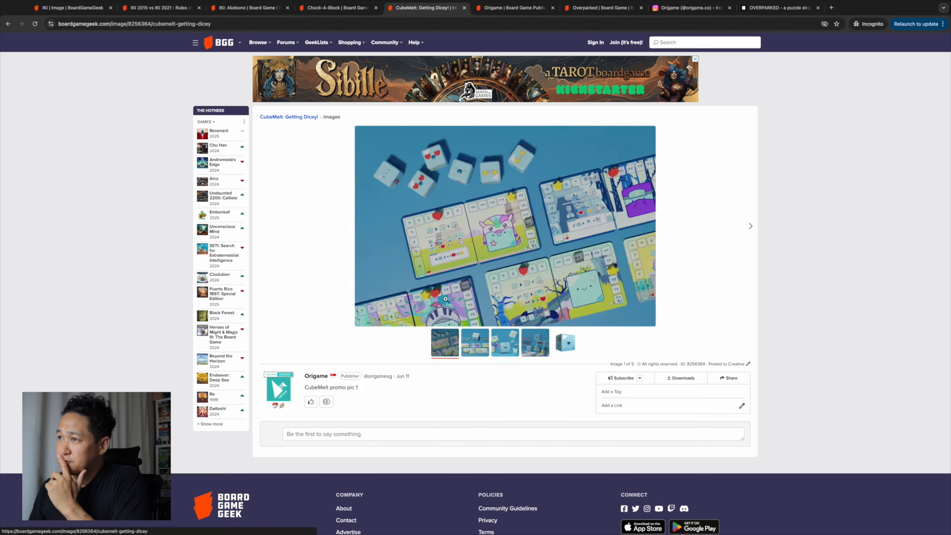
click(310, 402)
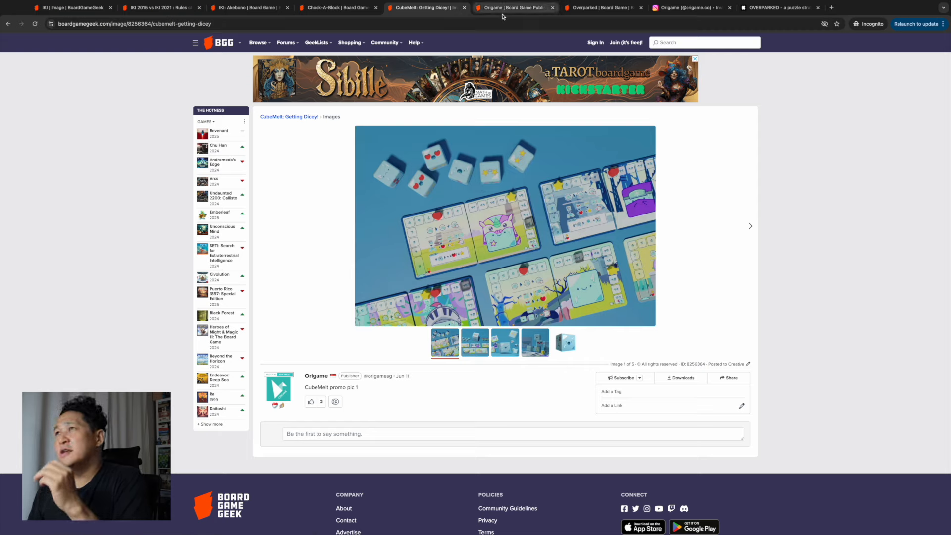
mouse_move(600, 7)
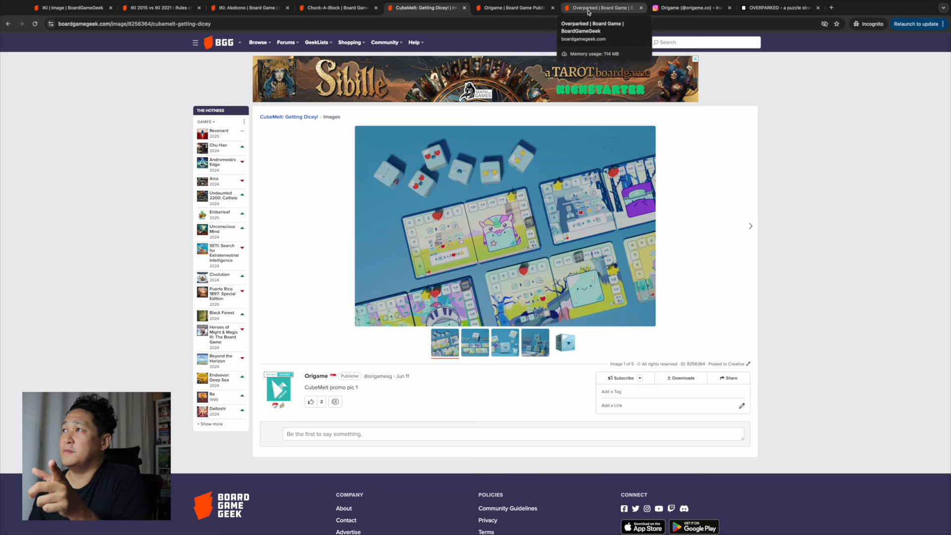
- From the Overparked page, open the 'zoom in of box cover' image
click(600, 8)
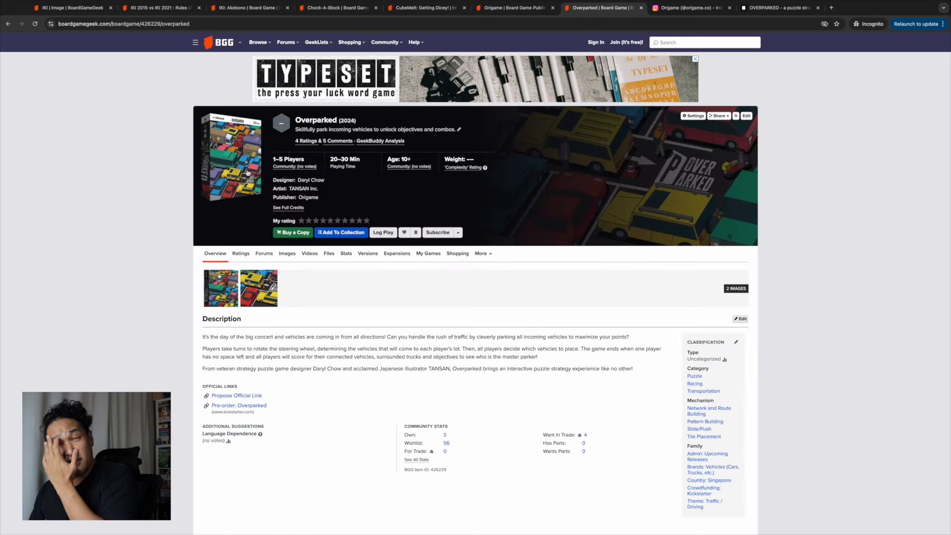
mouse_move(422, 213)
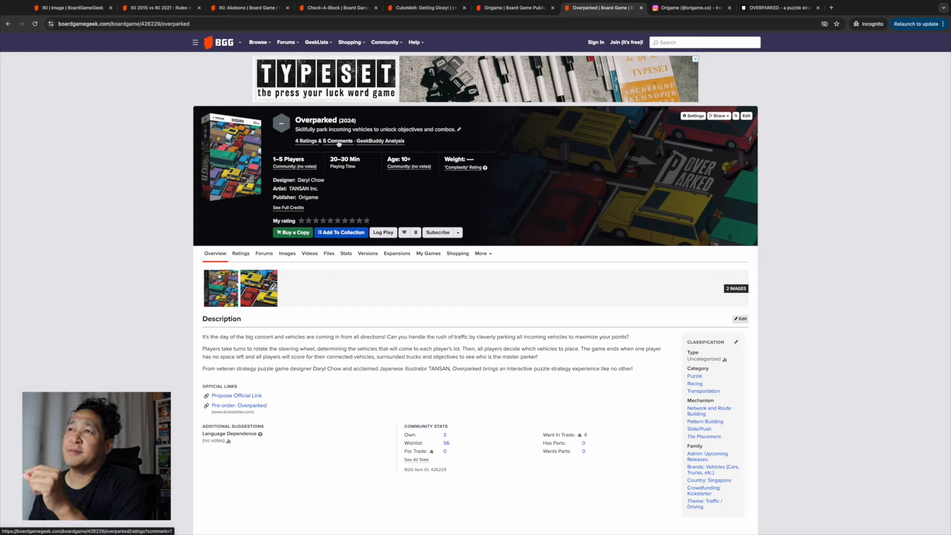
mouse_move(442, 145)
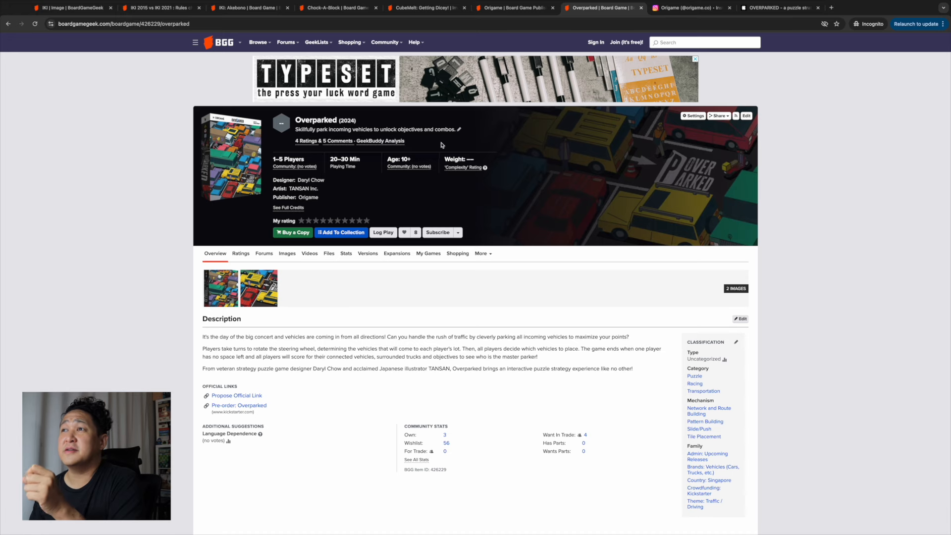
click(258, 288)
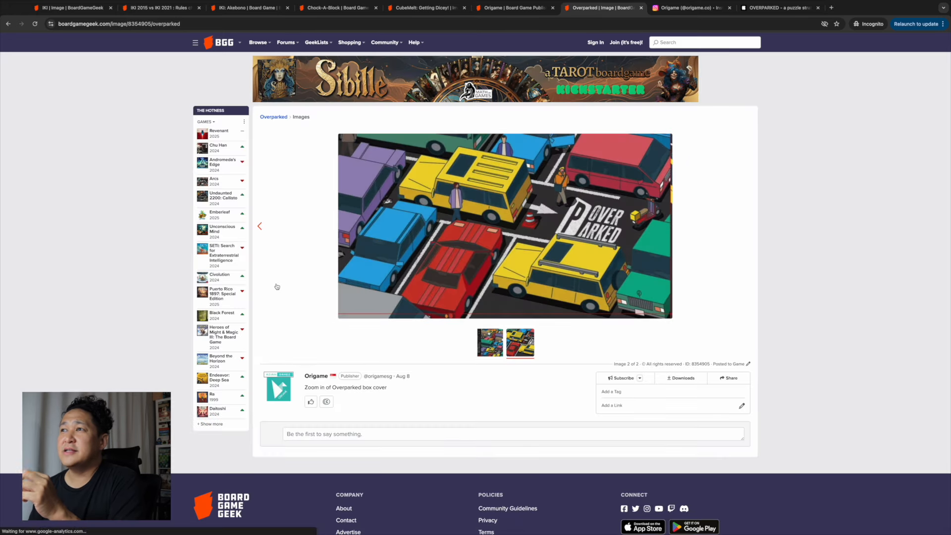
click(312, 401)
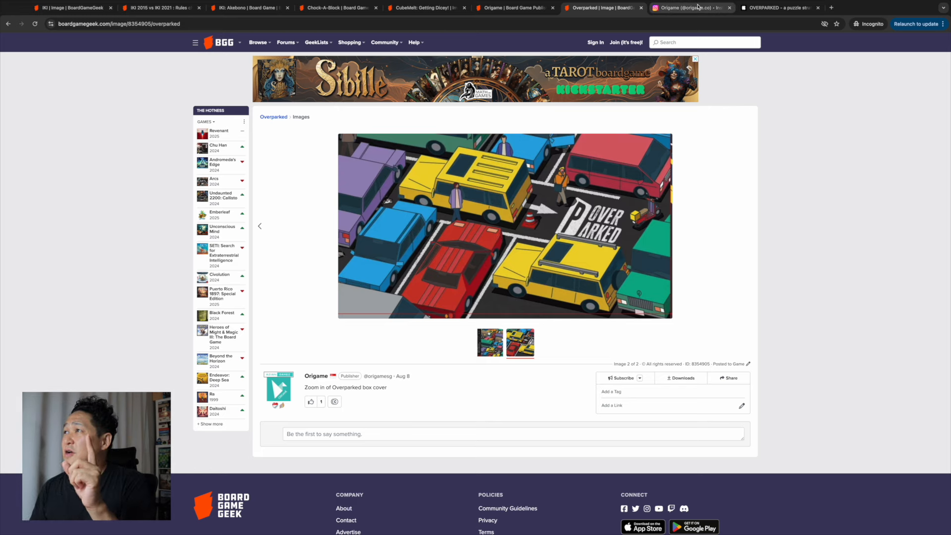
- Browse Origame's Instagram grid past the Overparked, Buffet Boss and Kickstarter promo posts
click(692, 7)
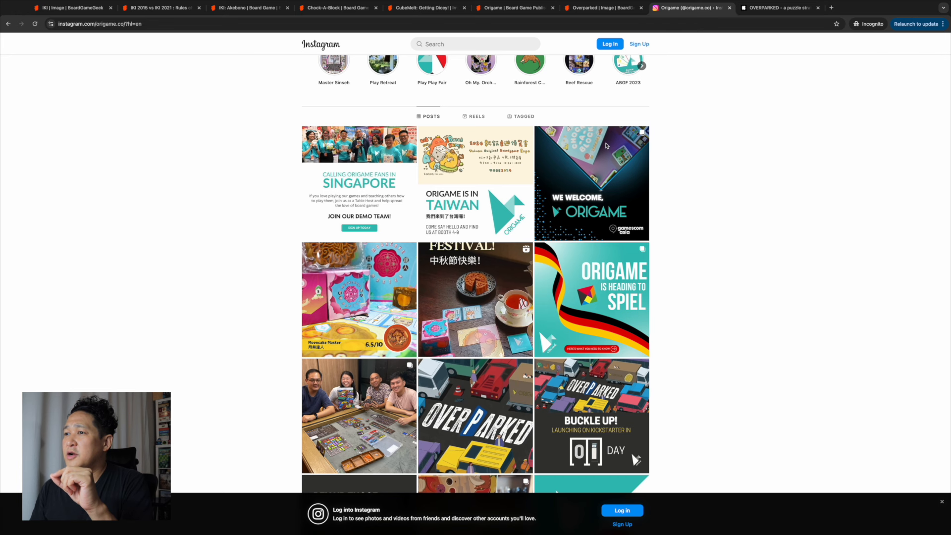
scroll(down, 3)
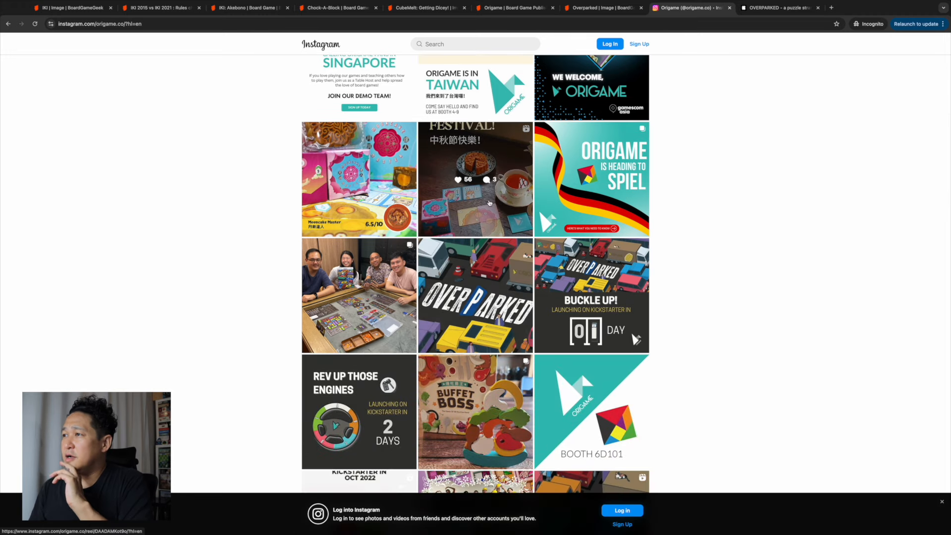
scroll(down, 3)
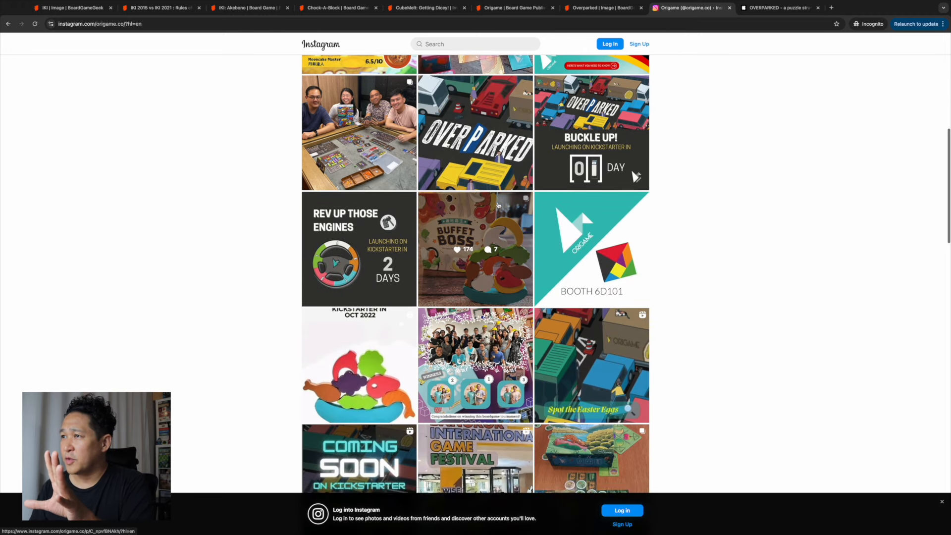
scroll(down, 3)
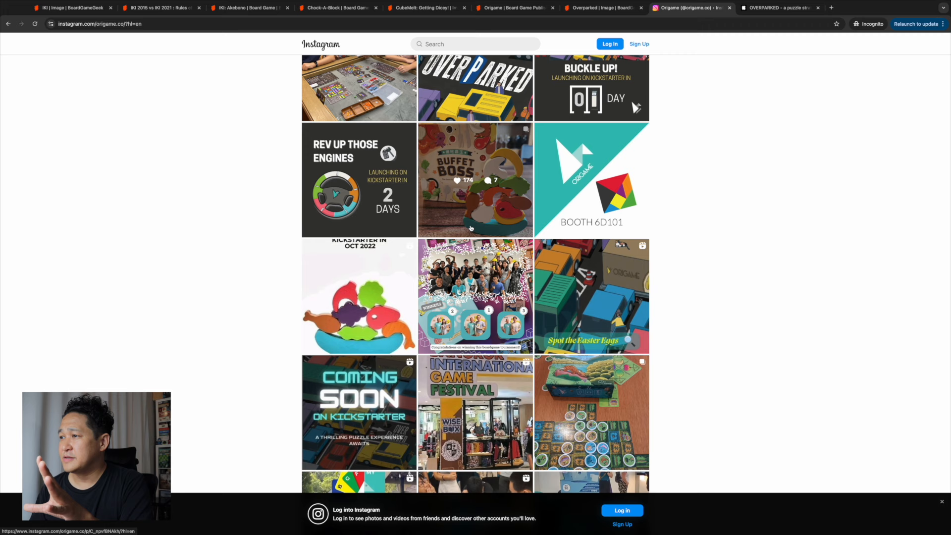
scroll(down, 3)
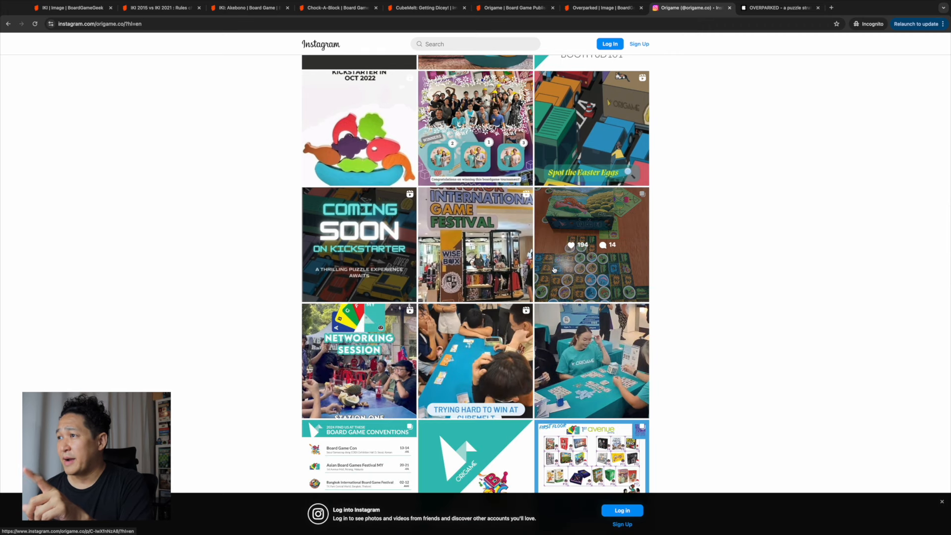
scroll(up, 3)
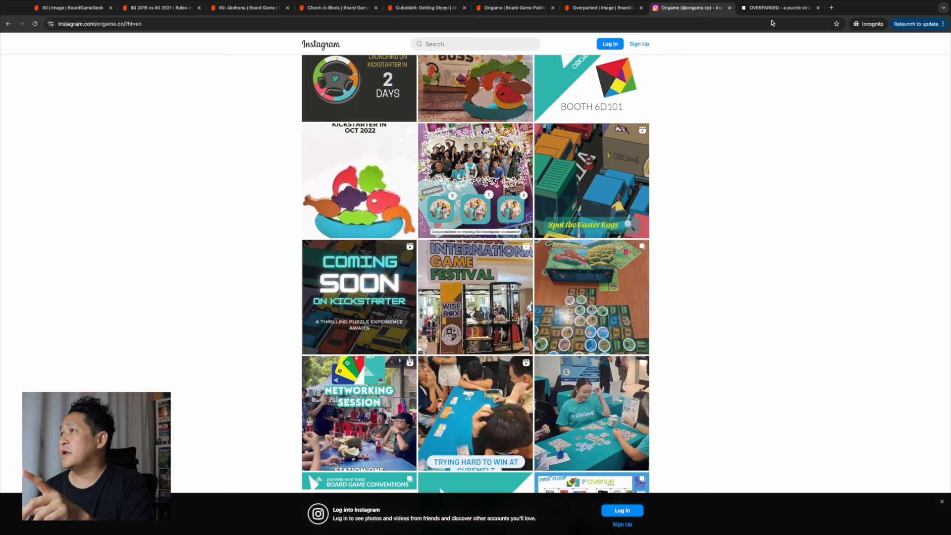
- Scroll Overparked's Kickstarter story to the components list and Step 01–03 gameplay images
click(781, 7)
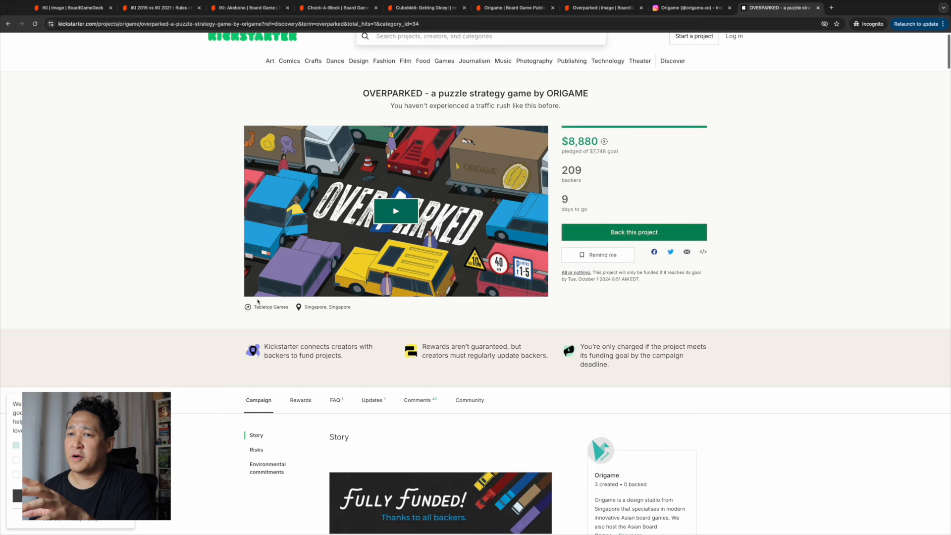
mouse_move(386, 375)
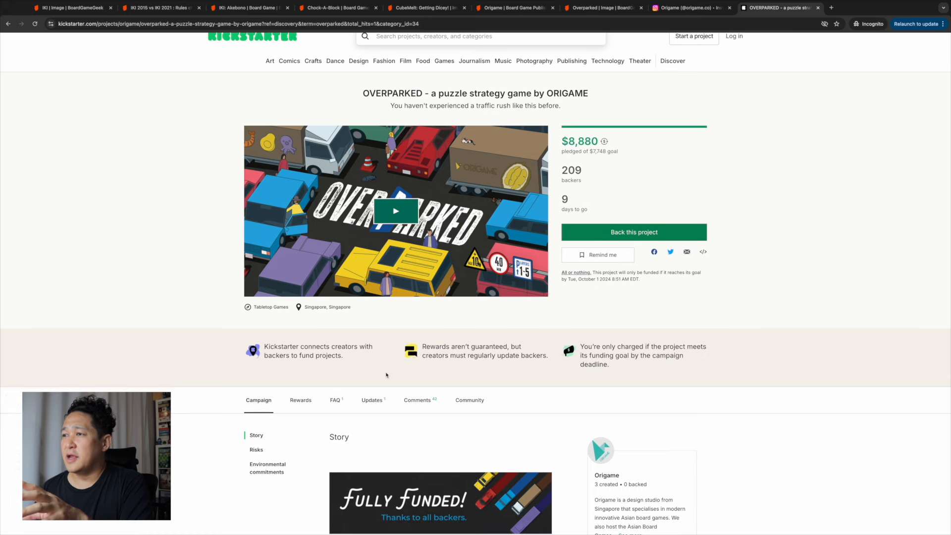
scroll(down, 3)
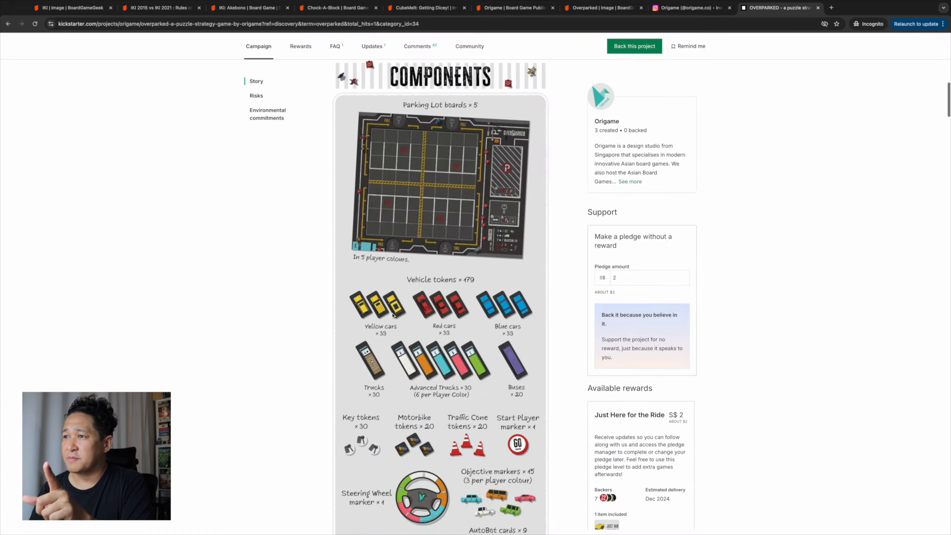
scroll(down, 3)
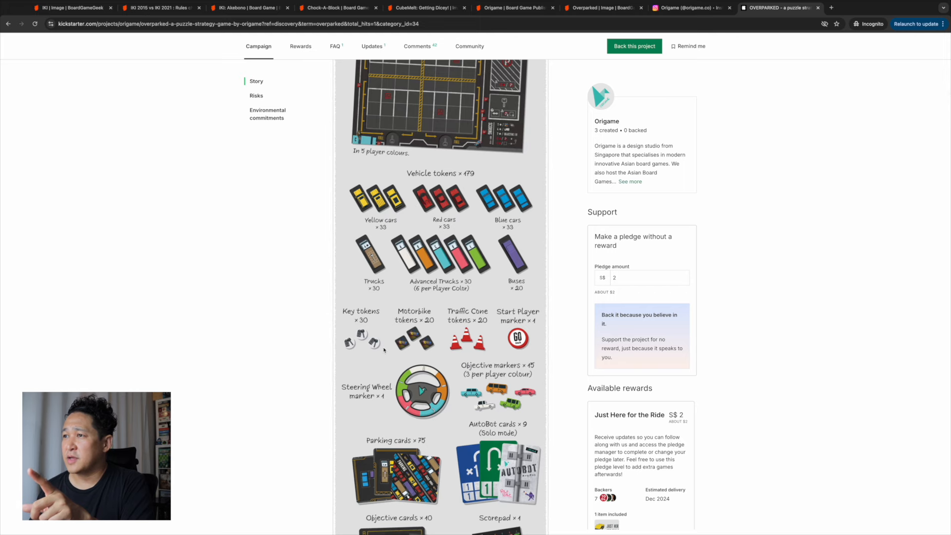
scroll(down, 3)
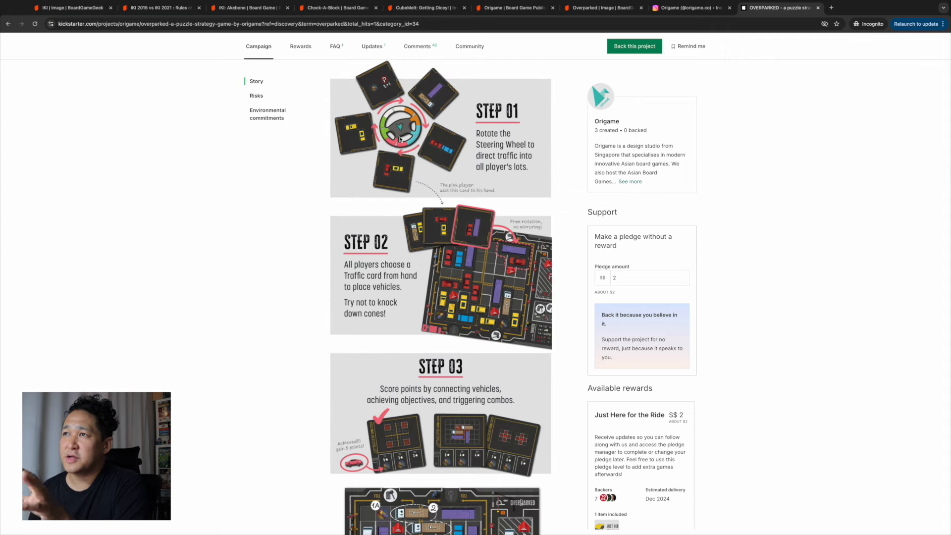
mouse_move(430, 216)
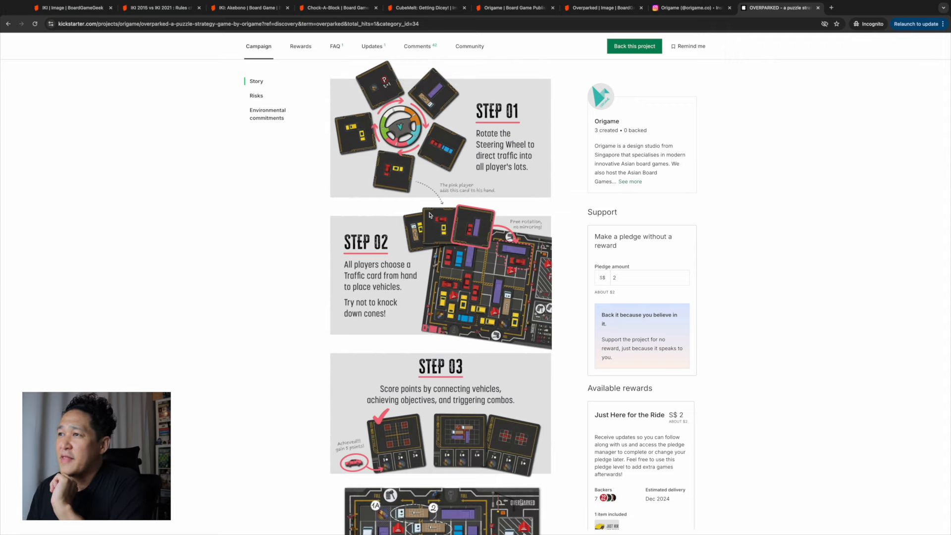
mouse_move(475, 230)
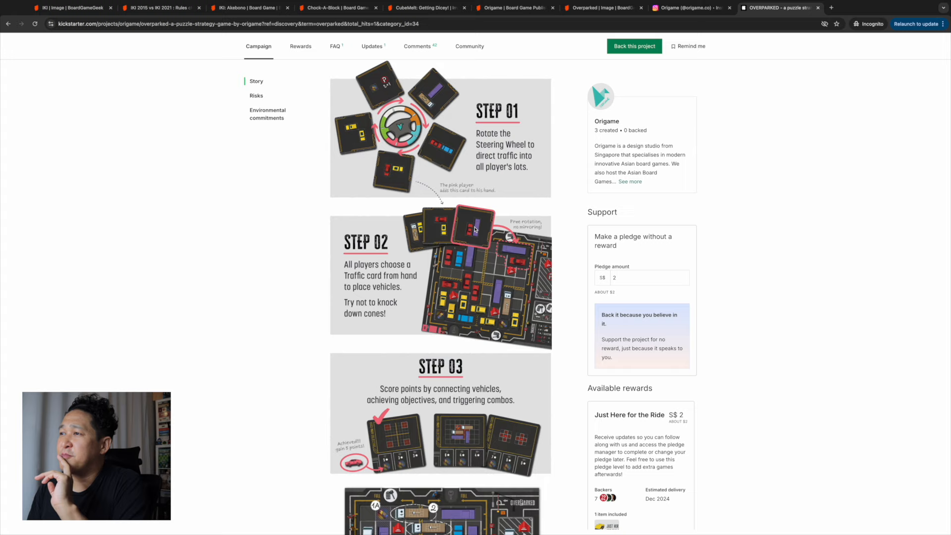
mouse_move(522, 260)
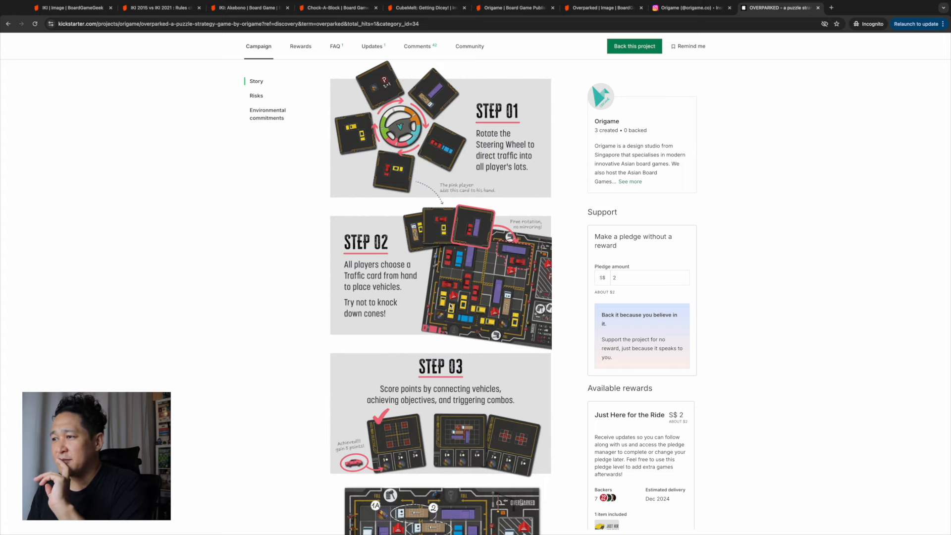
scroll(down, 3)
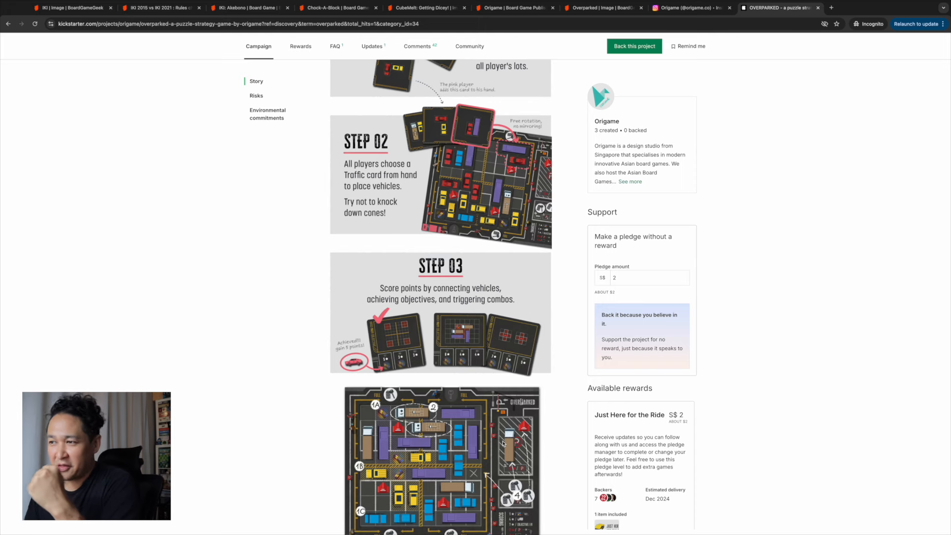
- Read Overparked's playtest photos and reviewer testimonials on the Kickstarter story
scroll(down, 3)
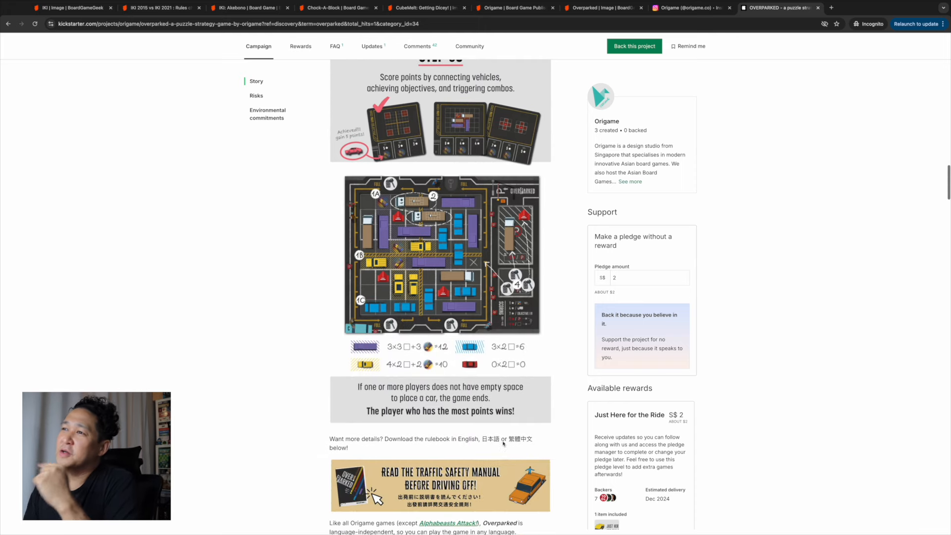
scroll(down, 3)
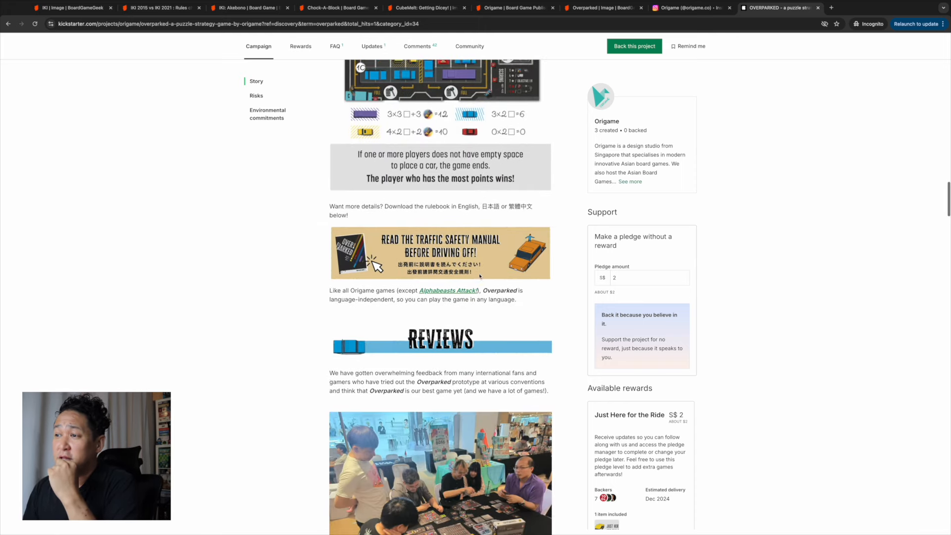
scroll(down, 3)
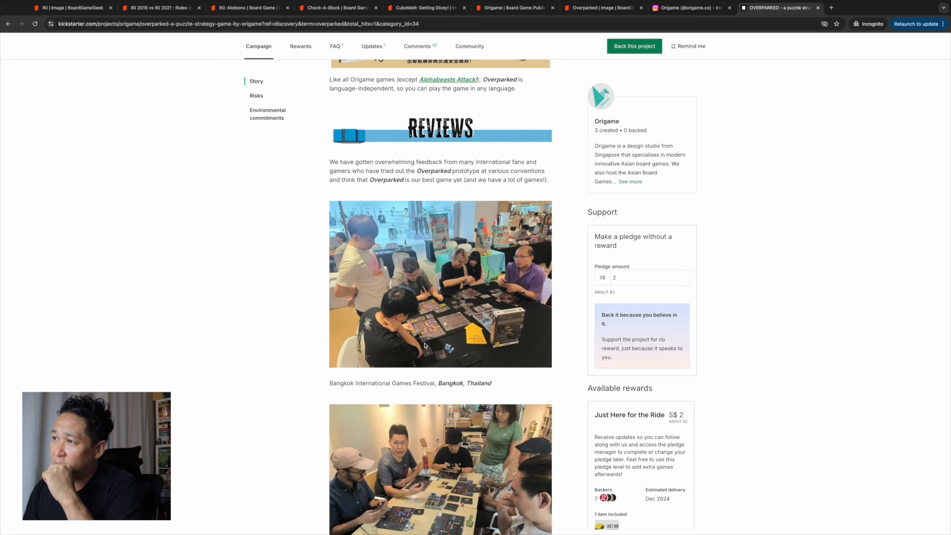
scroll(down, 3)
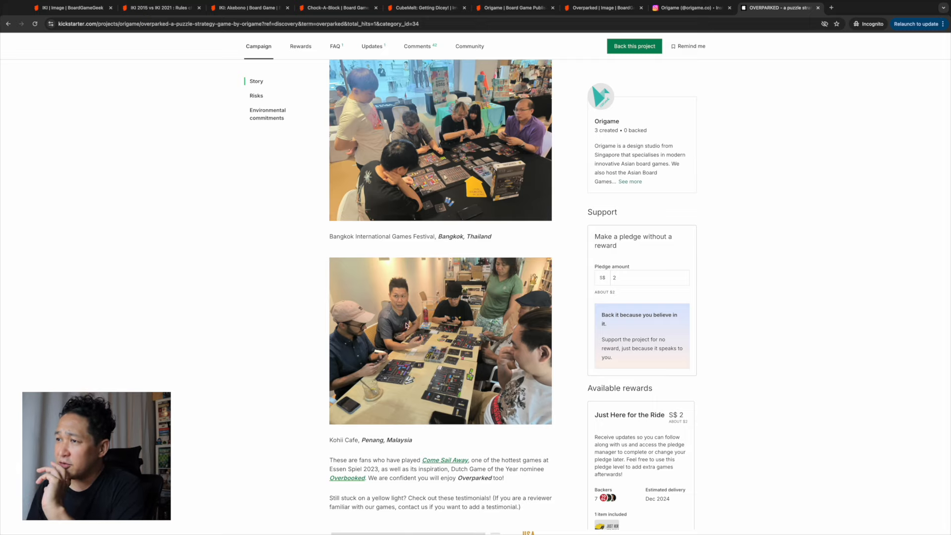
scroll(down, 3)
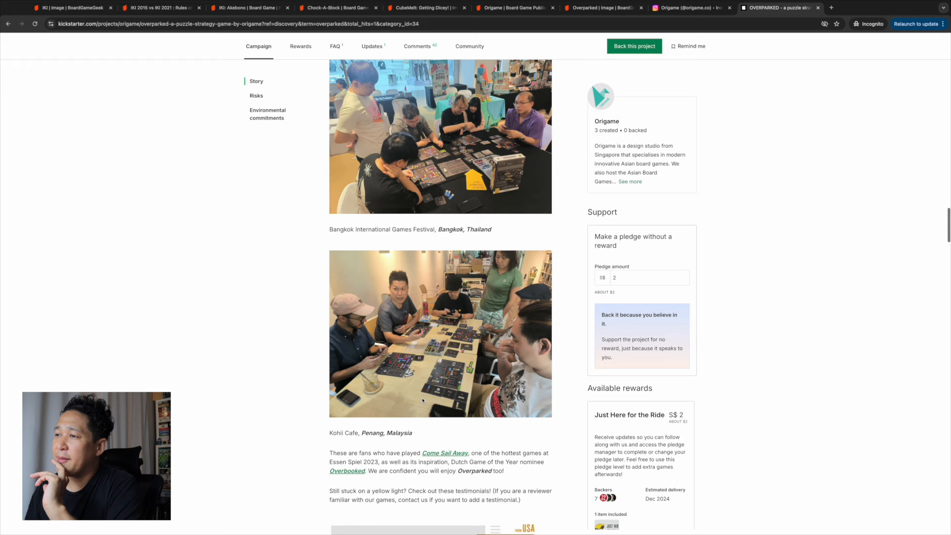
scroll(down, 3)
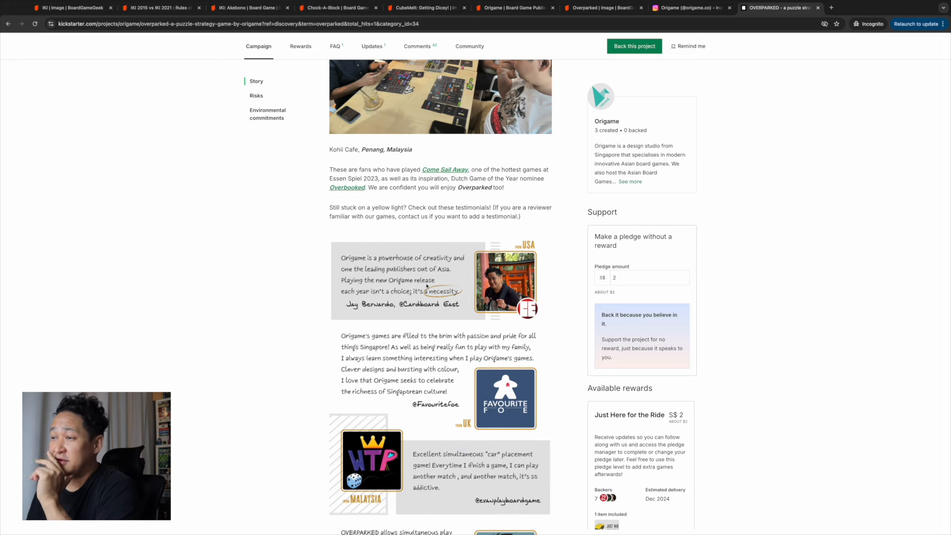
- Look over Overparked's pledge levels and pre-unlocked stretch goals
scroll(down, 3)
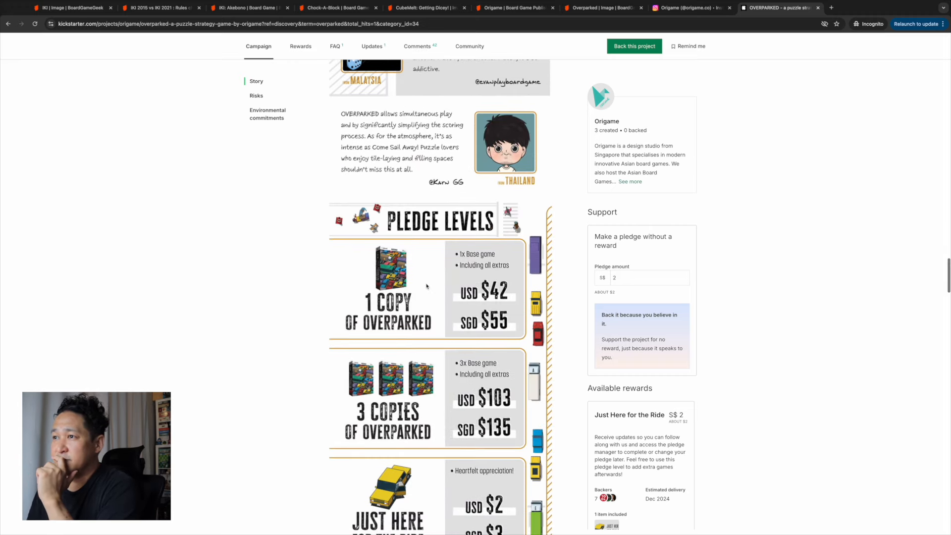
scroll(down, 3)
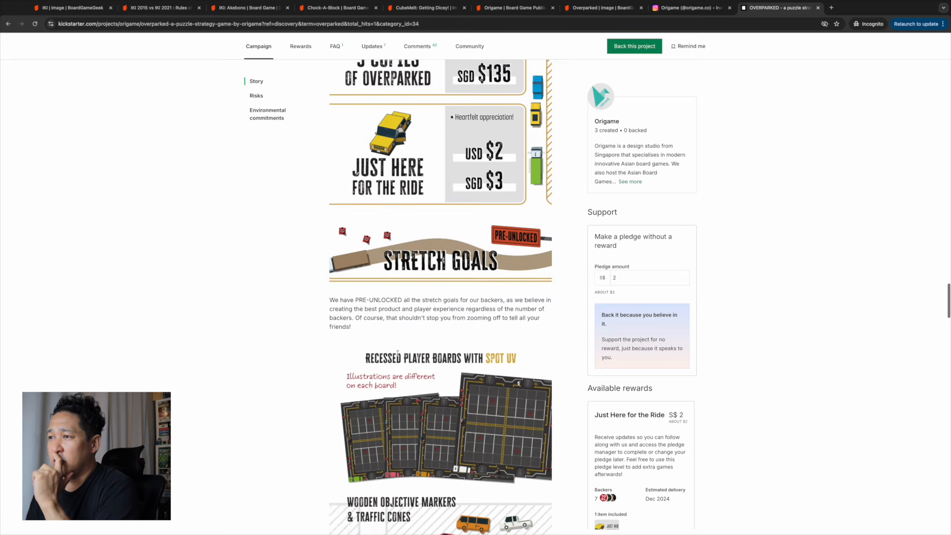
scroll(down, 3)
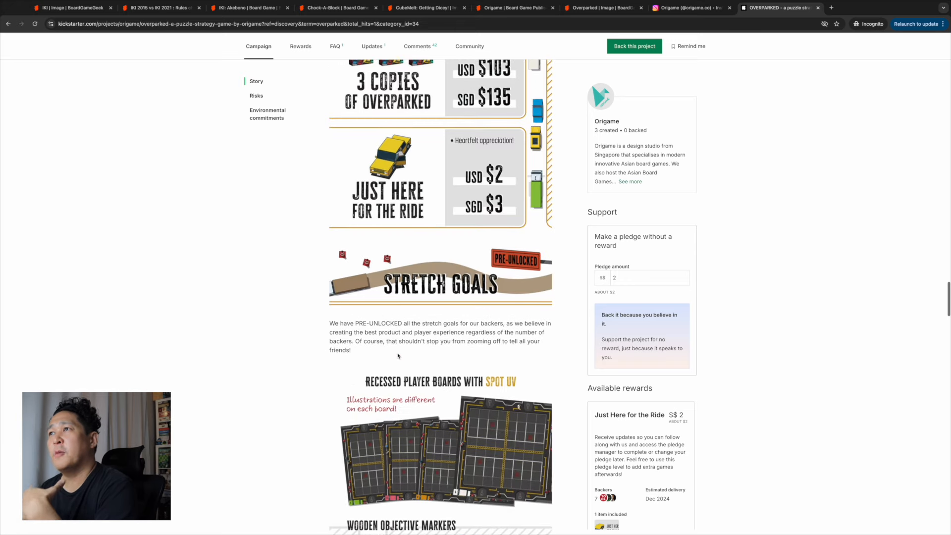
scroll(up, 3)
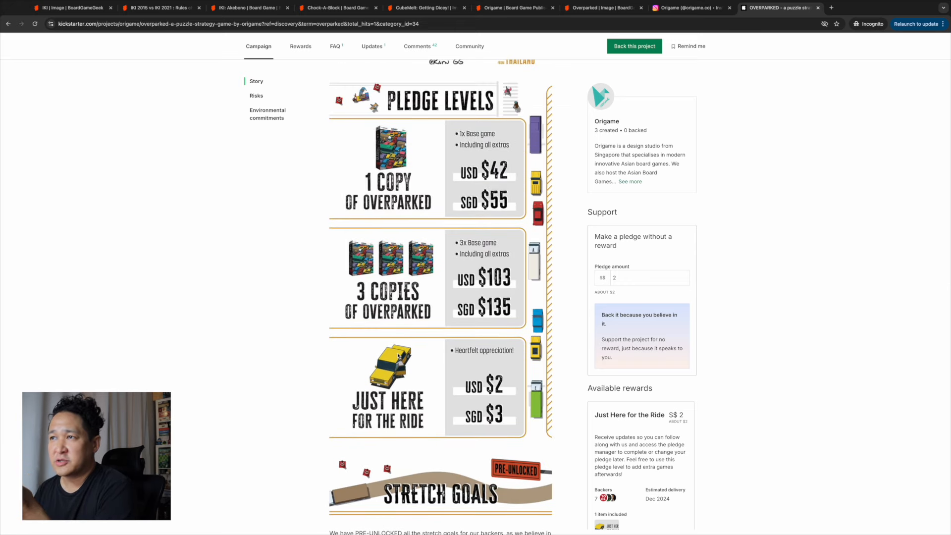
scroll(down, 3)
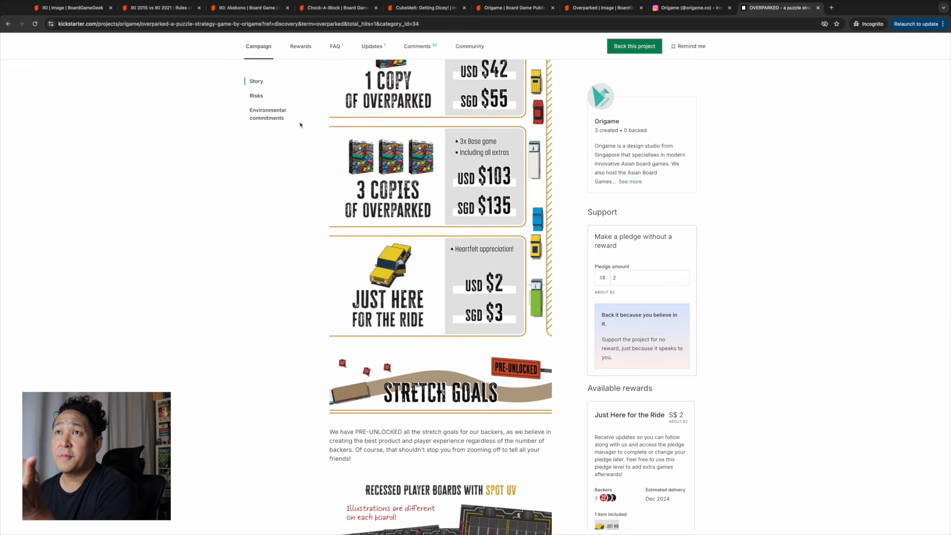